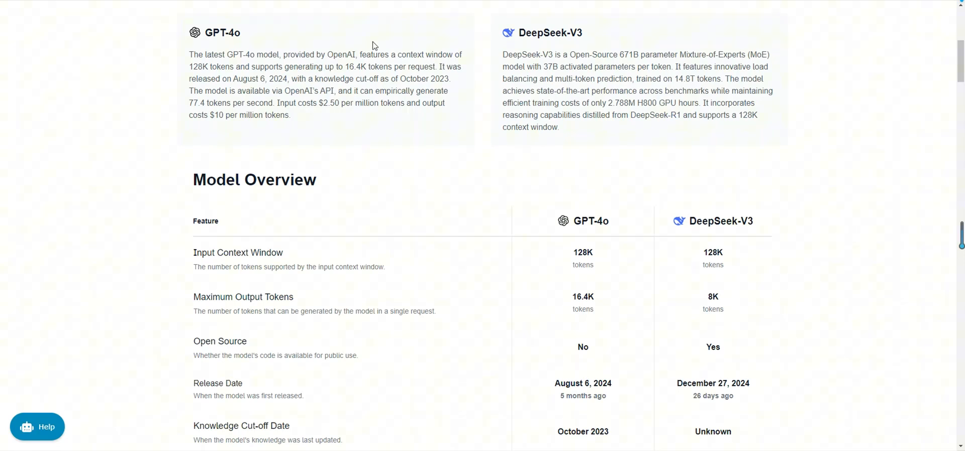
pyautogui.moveTo(355, 62)
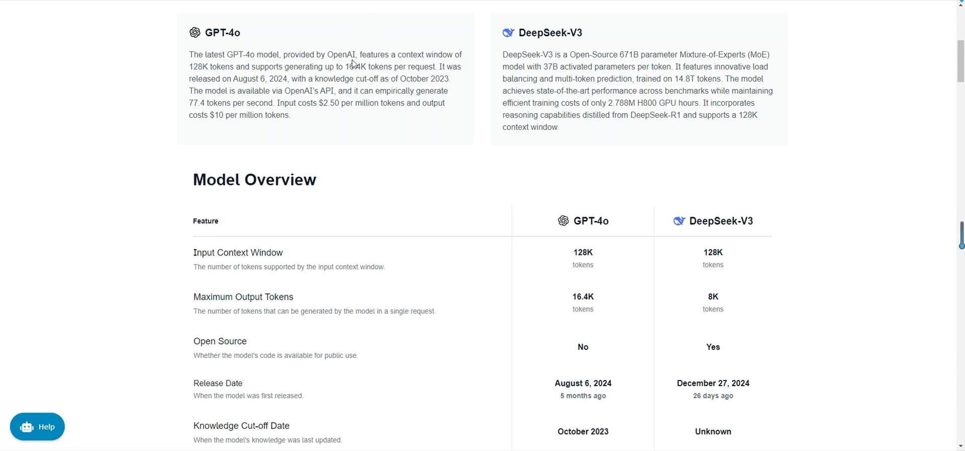
pyautogui.moveTo(284, 36)
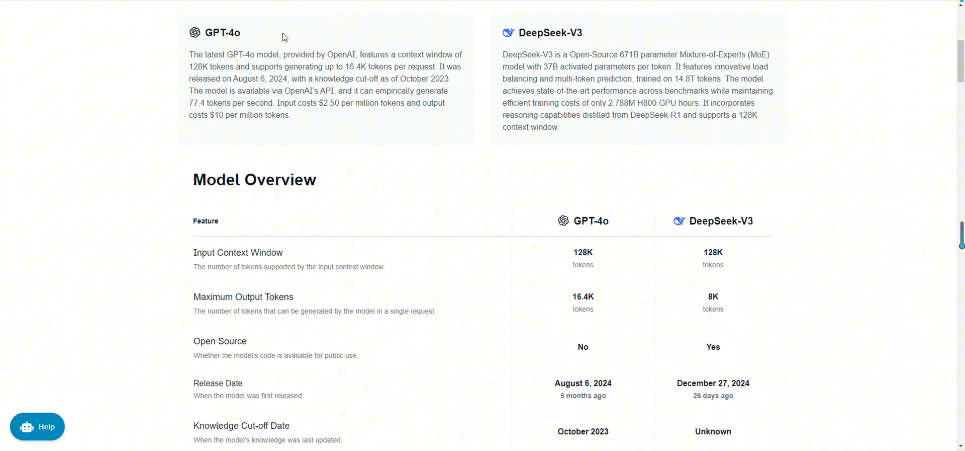
# Highlight the GPT-4o and DeepSeek-V3 model names, then GPT-4o's October 2023 knowledge cut-off.
pyautogui.doubleClick(221, 32)
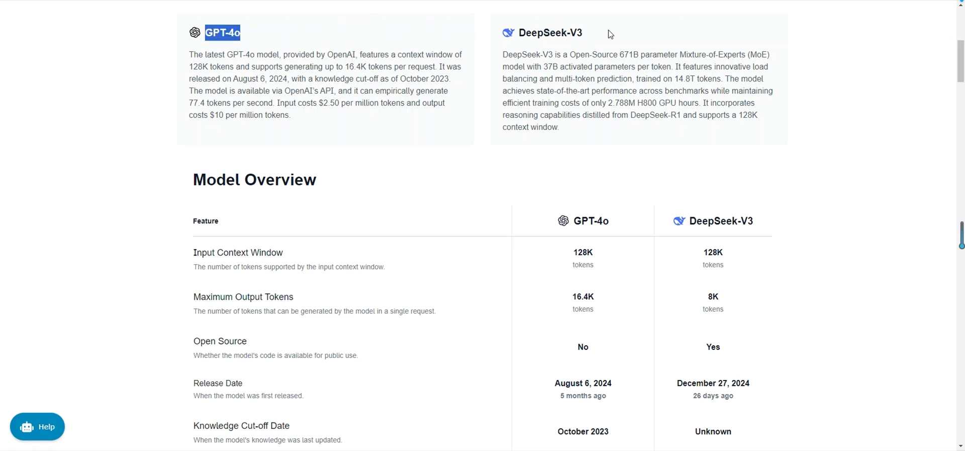
pyautogui.doubleClick(550, 32)
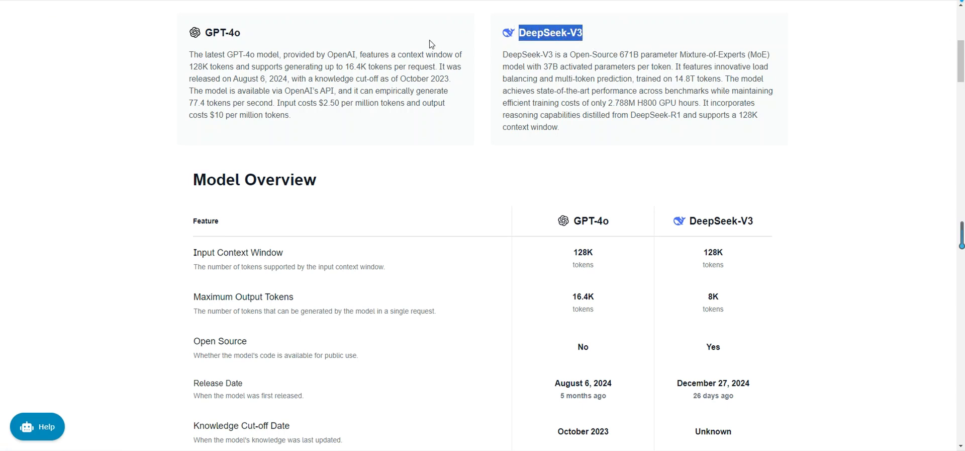
pyautogui.moveTo(400, 80)
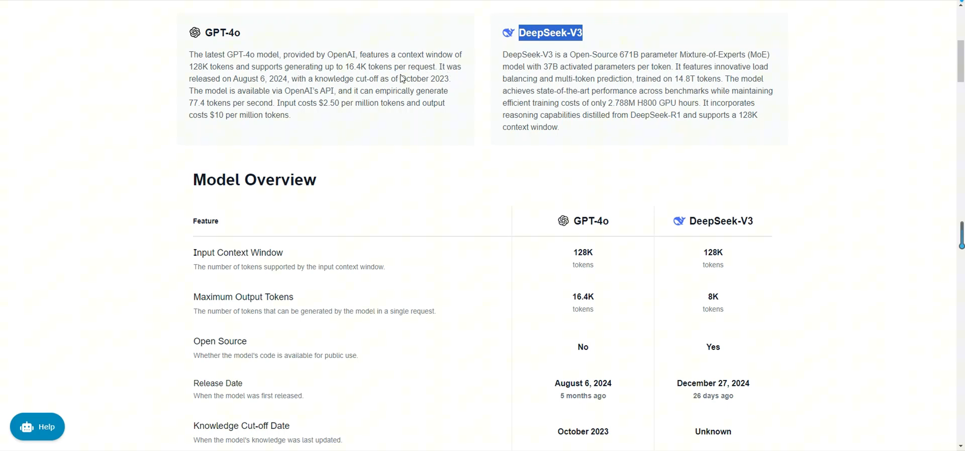
pyautogui.moveTo(455, 99)
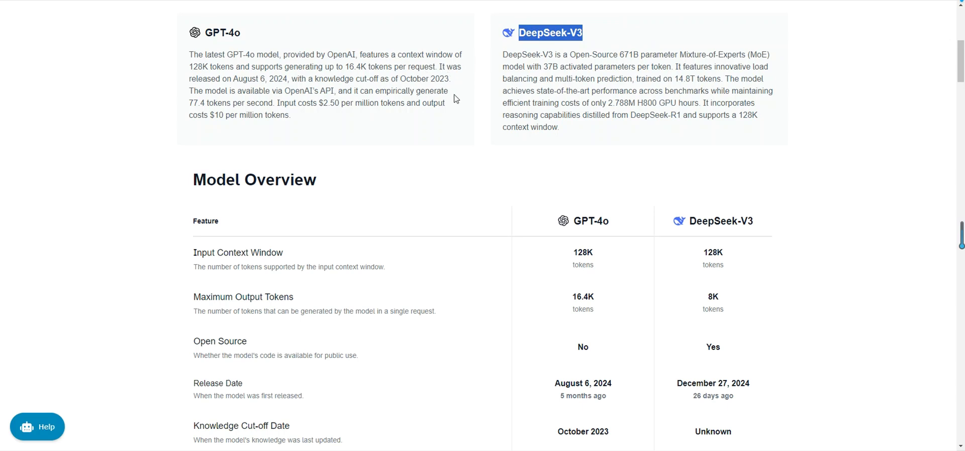
pyautogui.moveTo(404, 122)
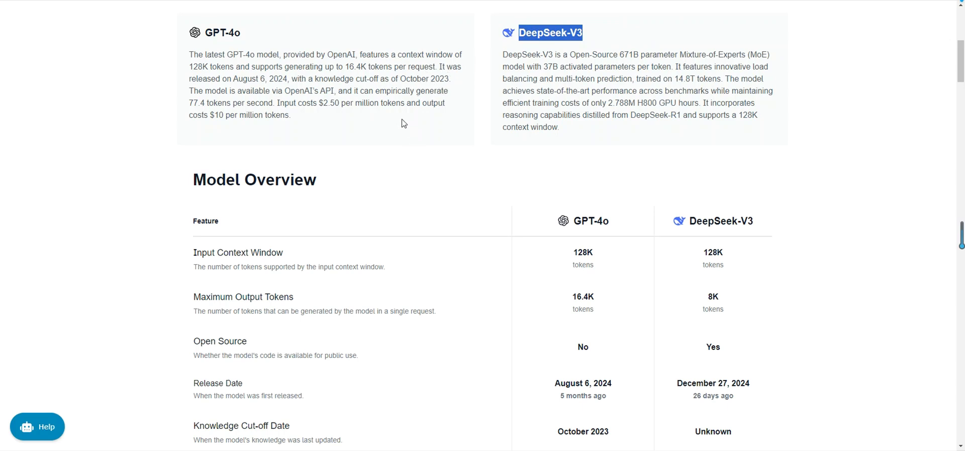
pyautogui.moveTo(393, 120)
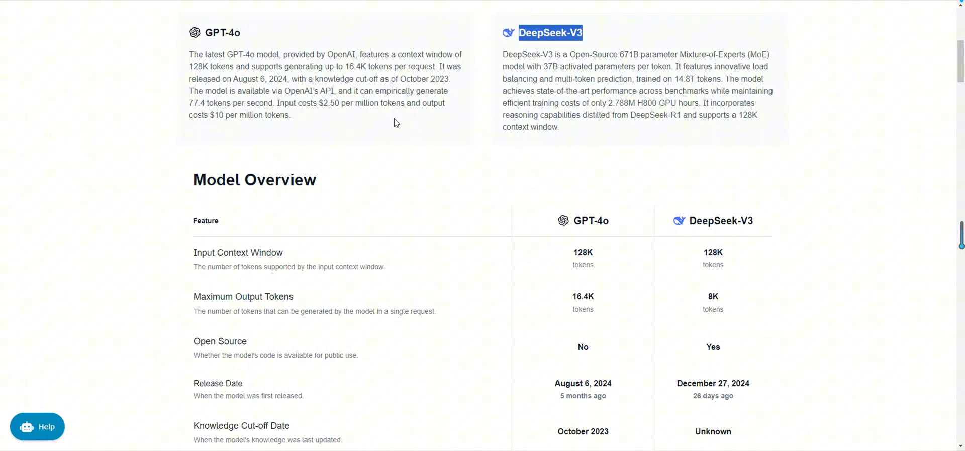
pyautogui.moveTo(388, 138)
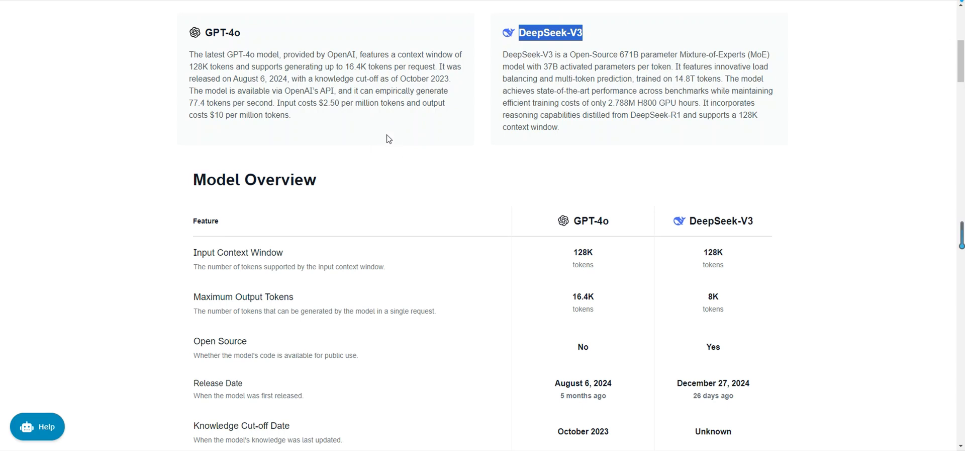
pyautogui.moveTo(383, 136)
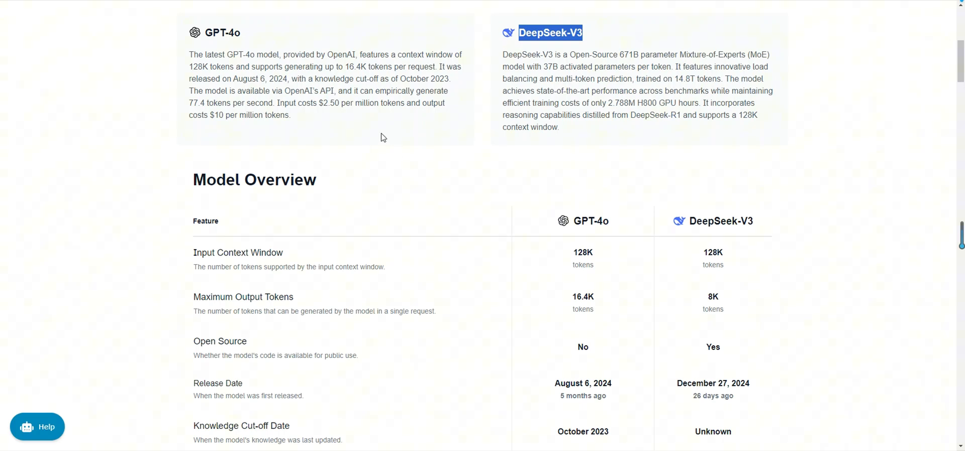
pyautogui.moveTo(390, 131)
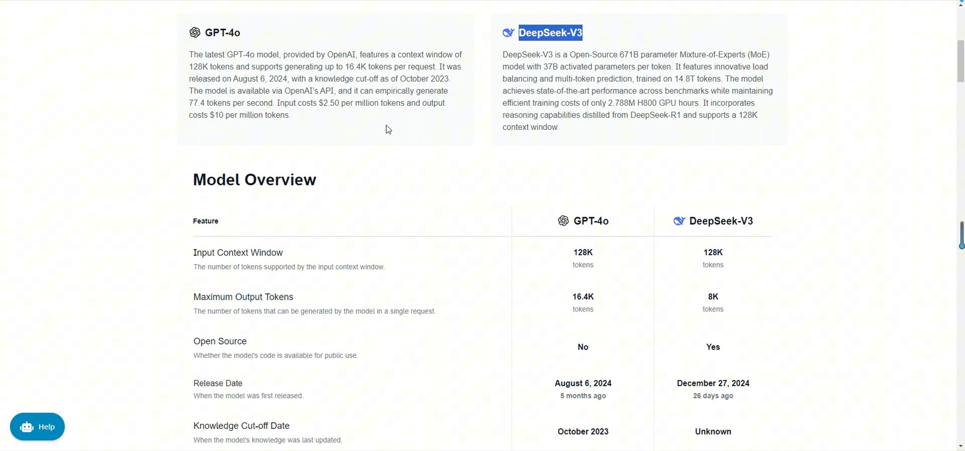
pyautogui.moveTo(407, 130)
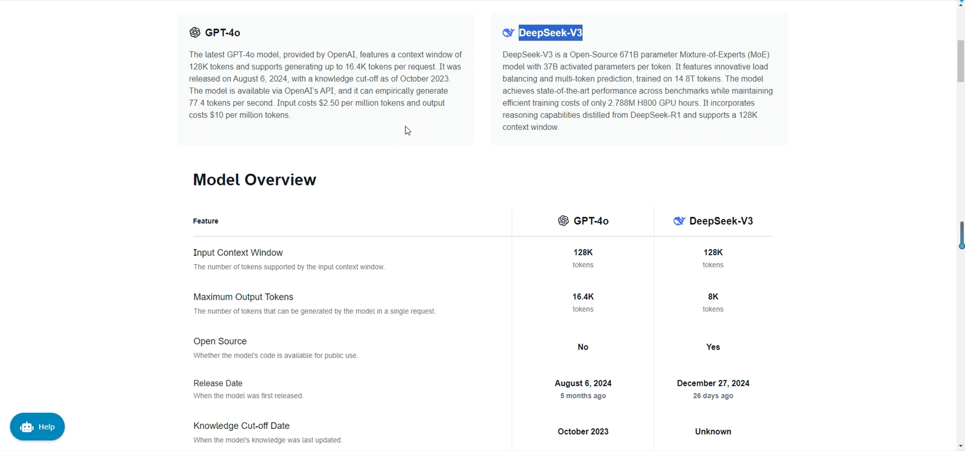
pyautogui.moveTo(516, 143)
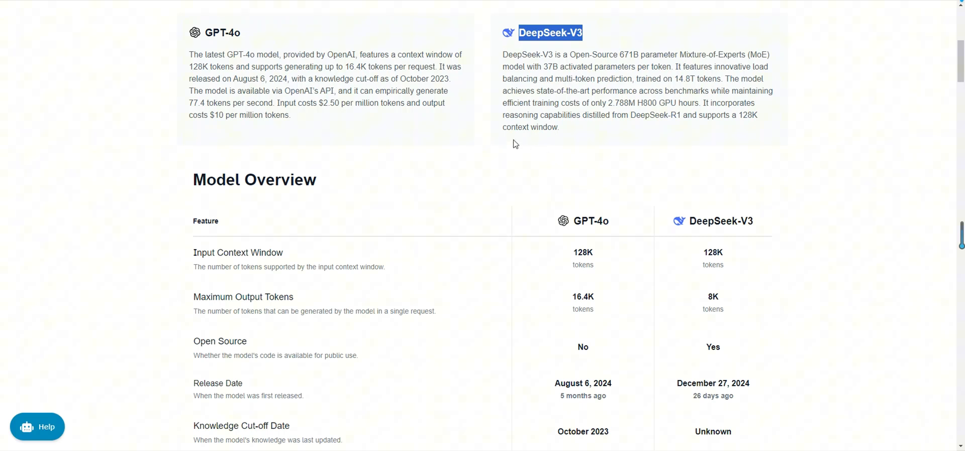
pyautogui.click(380, 42)
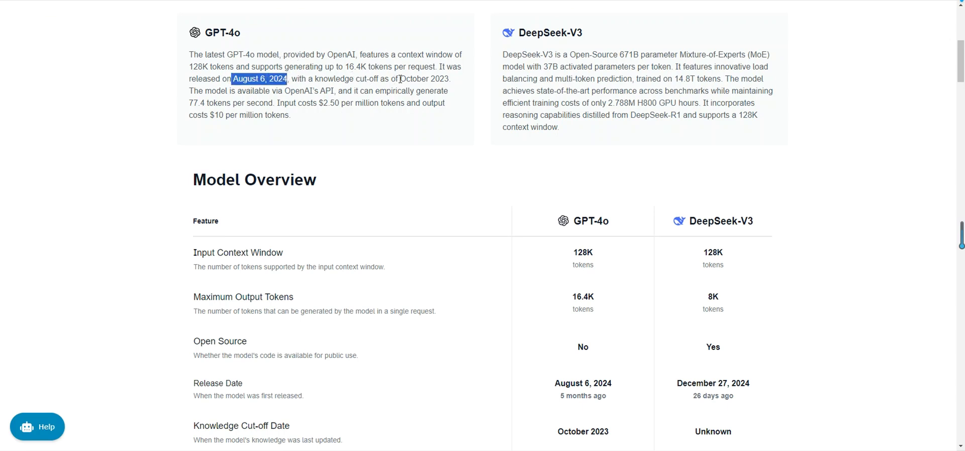
pyautogui.doubleClick(433, 78)
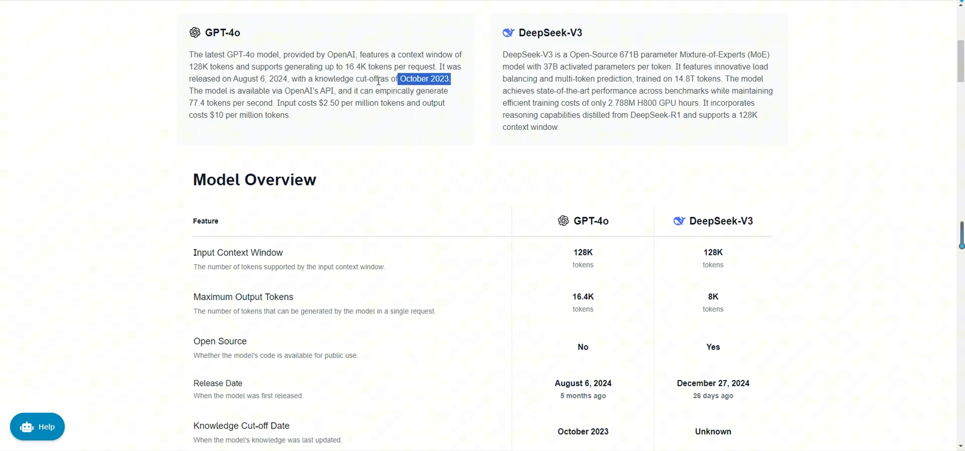
pyautogui.moveTo(452, 119)
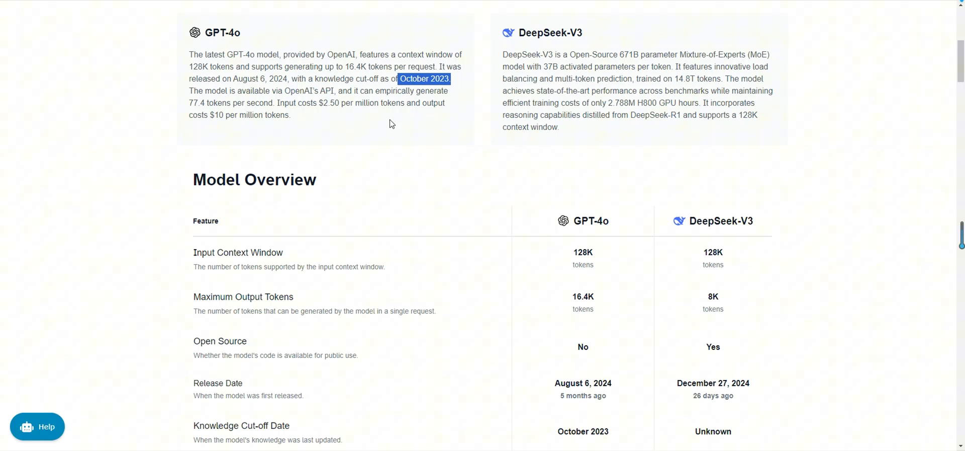
pyautogui.moveTo(395, 116)
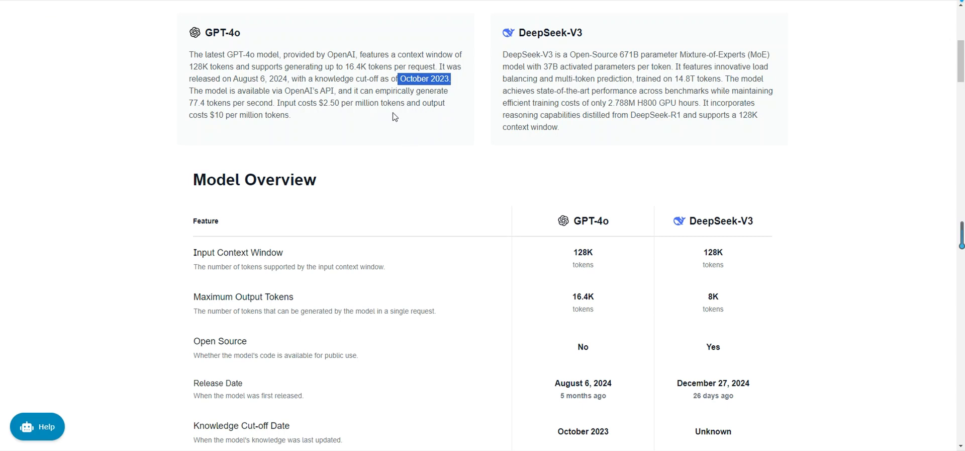
pyautogui.moveTo(388, 118)
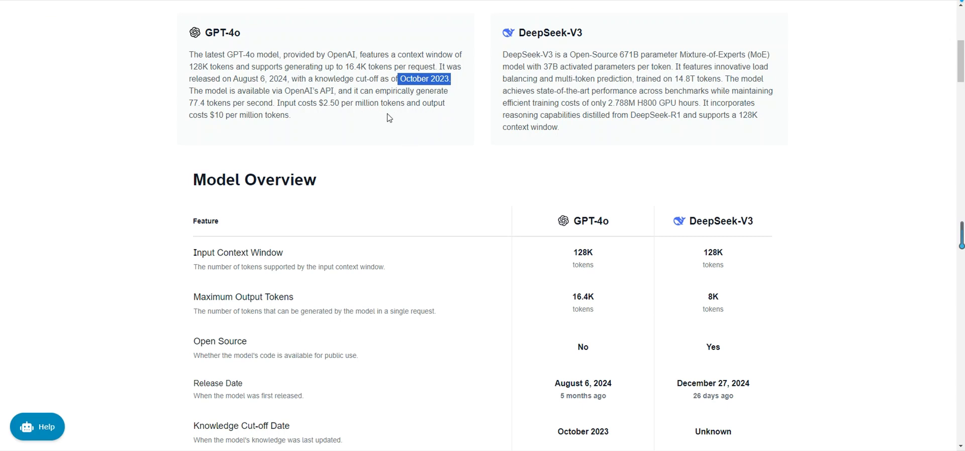
pyautogui.moveTo(376, 117)
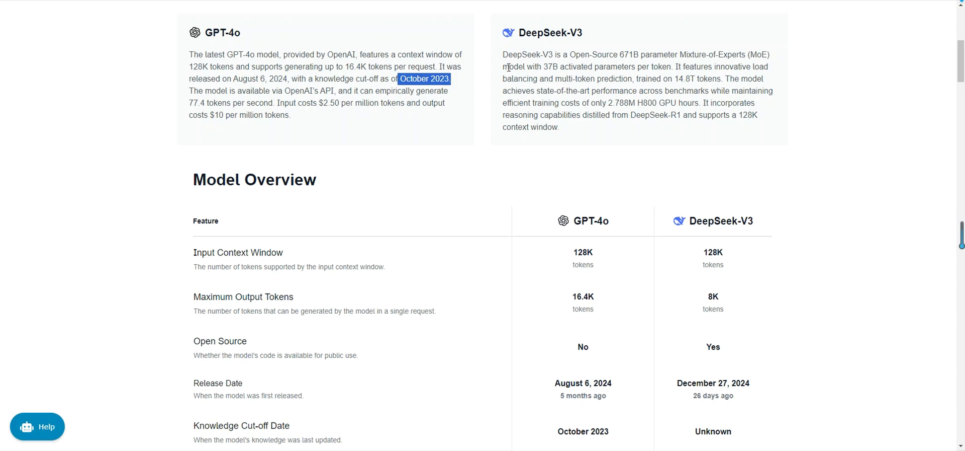
pyautogui.moveTo(402, 116)
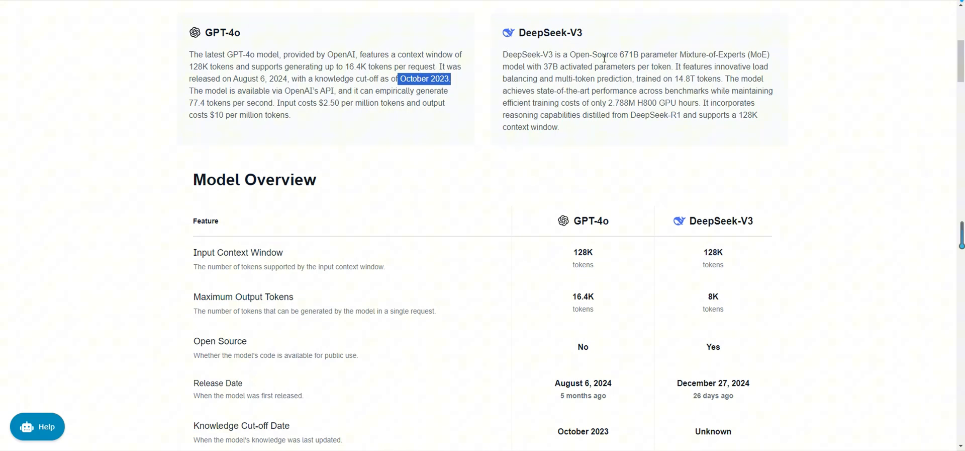
pyautogui.moveTo(645, 41)
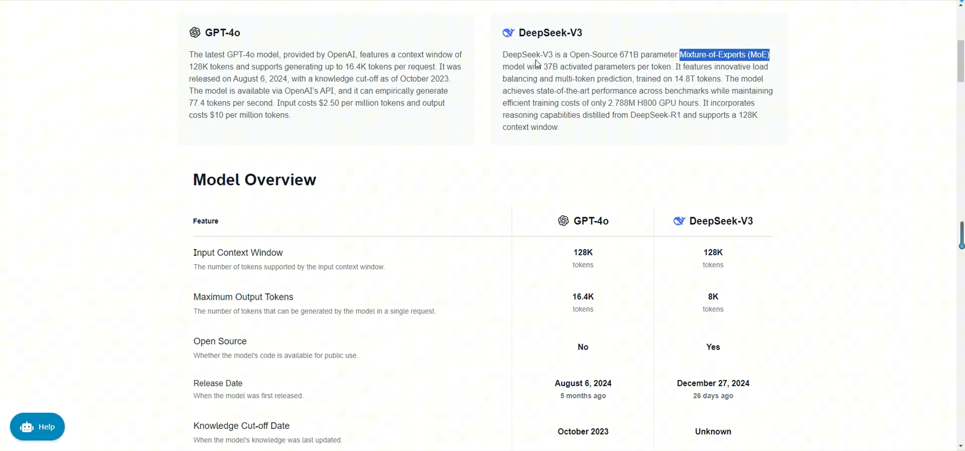
pyautogui.moveTo(616, 65)
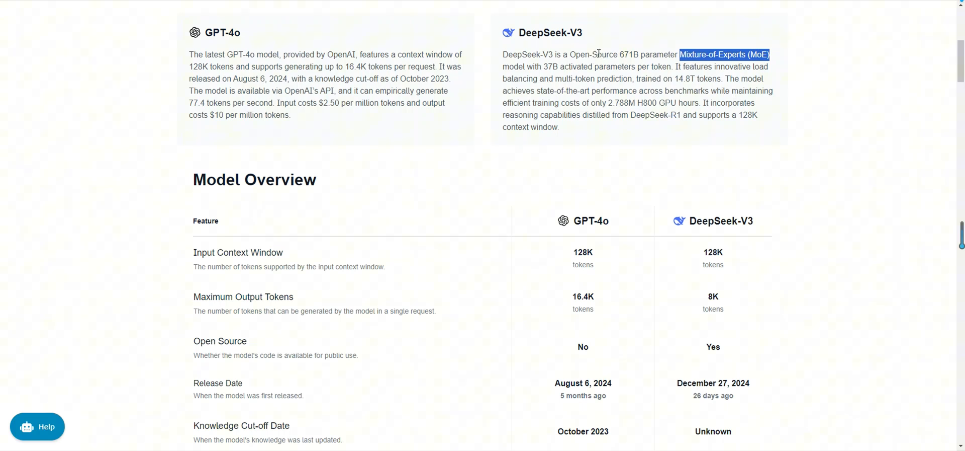
pyautogui.moveTo(615, 55)
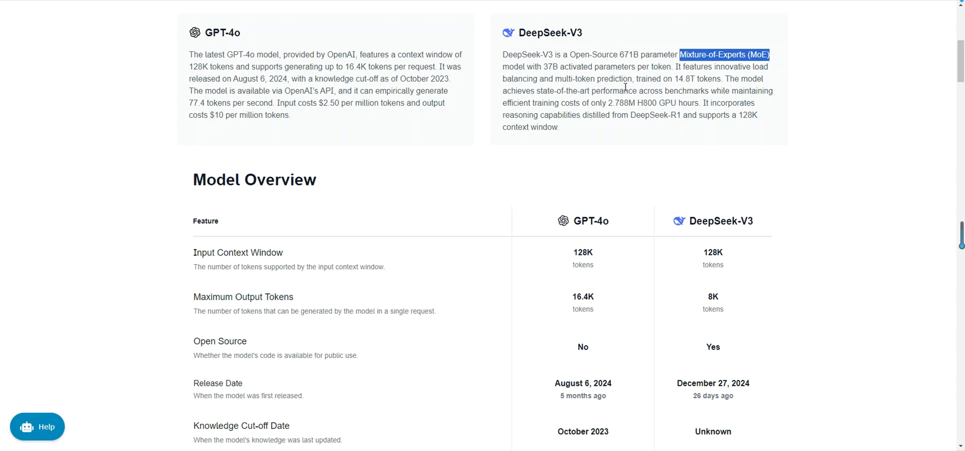
pyautogui.moveTo(716, 145)
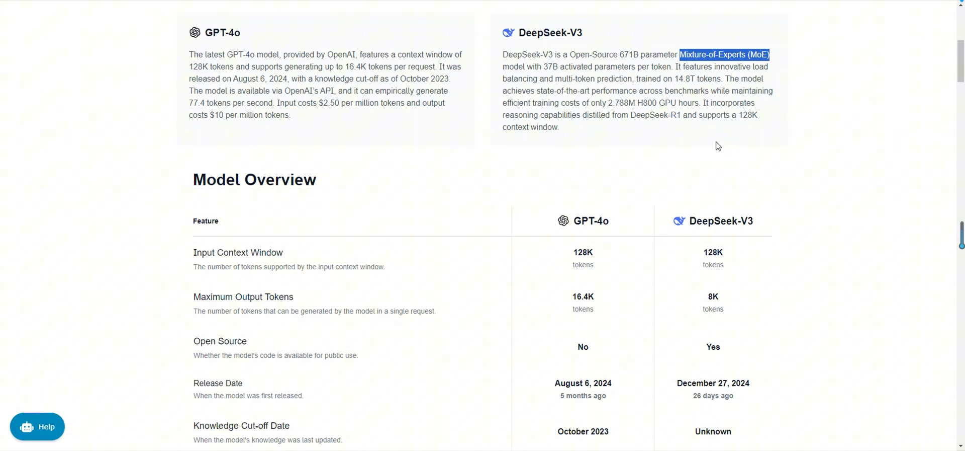
pyautogui.moveTo(708, 139)
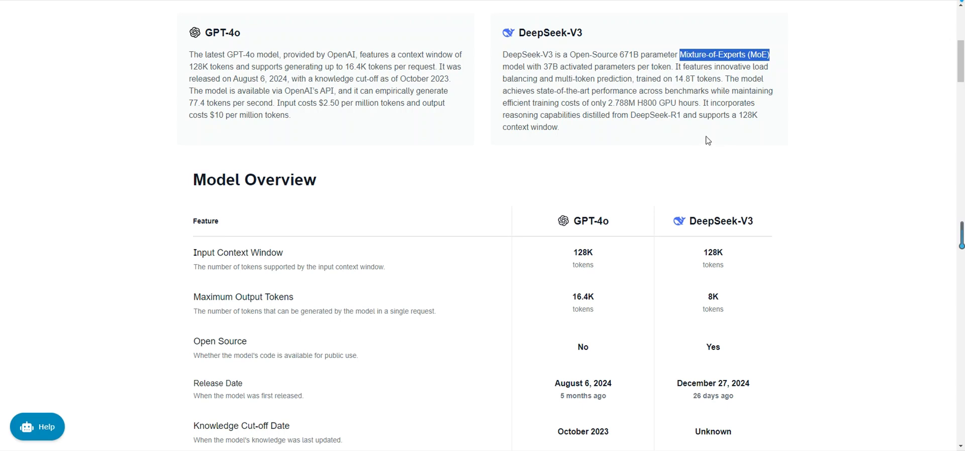
pyautogui.moveTo(696, 151)
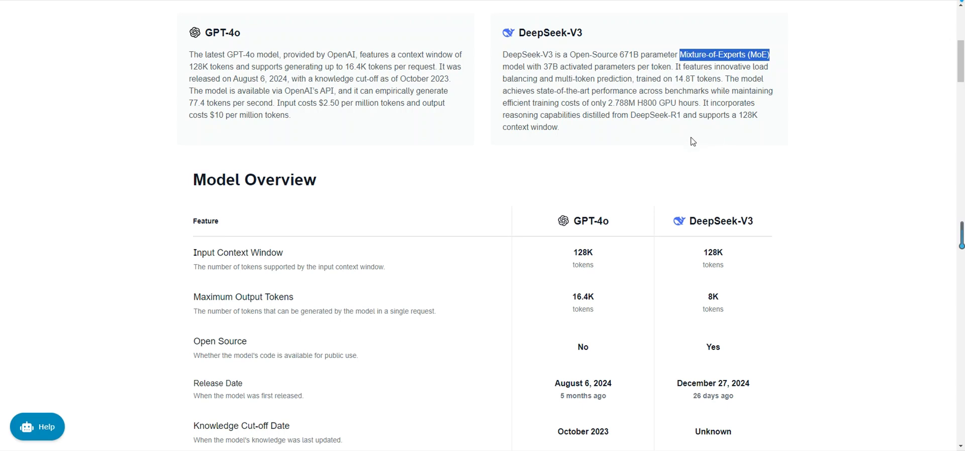
pyautogui.moveTo(752, 141)
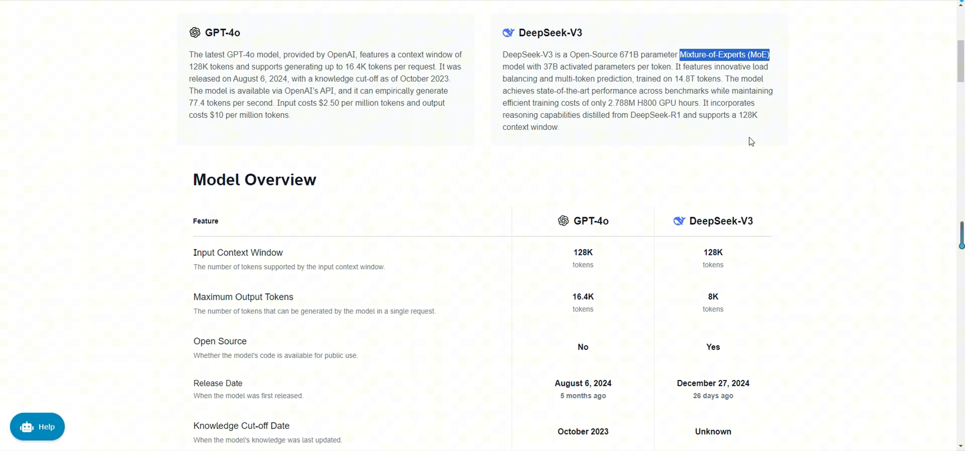
pyautogui.moveTo(709, 141)
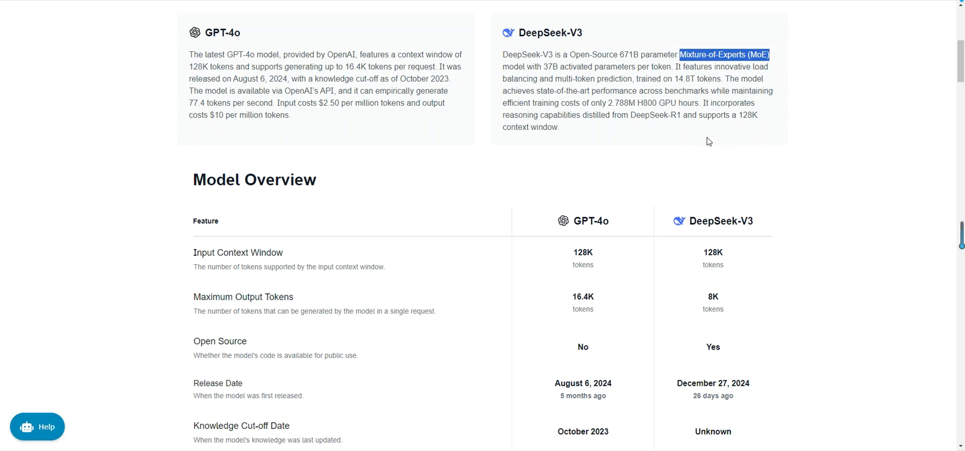
pyautogui.moveTo(733, 136)
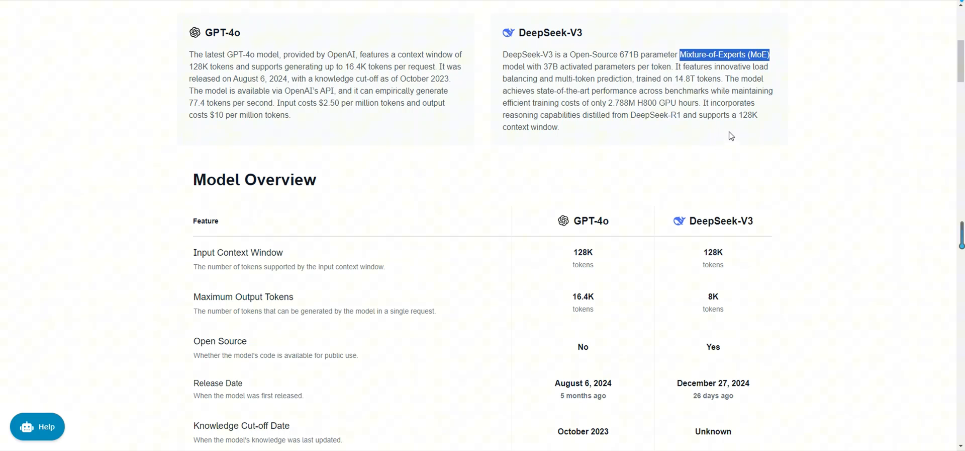
pyautogui.moveTo(746, 145)
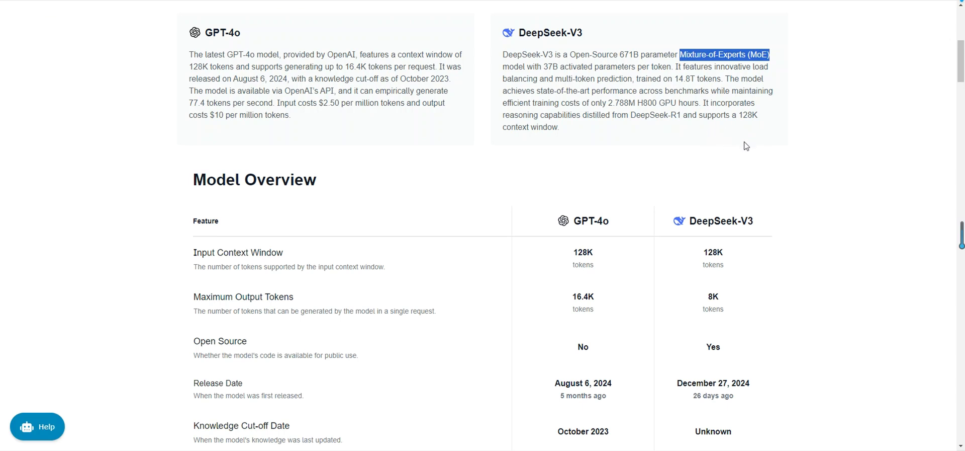
pyautogui.moveTo(734, 145)
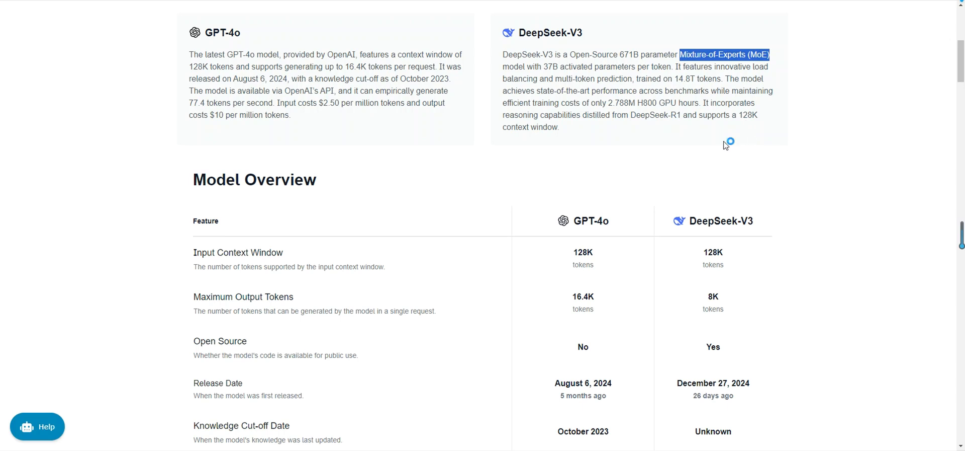
# Scroll down to bring the whole Model Overview table into view.
pyautogui.scroll(-3)
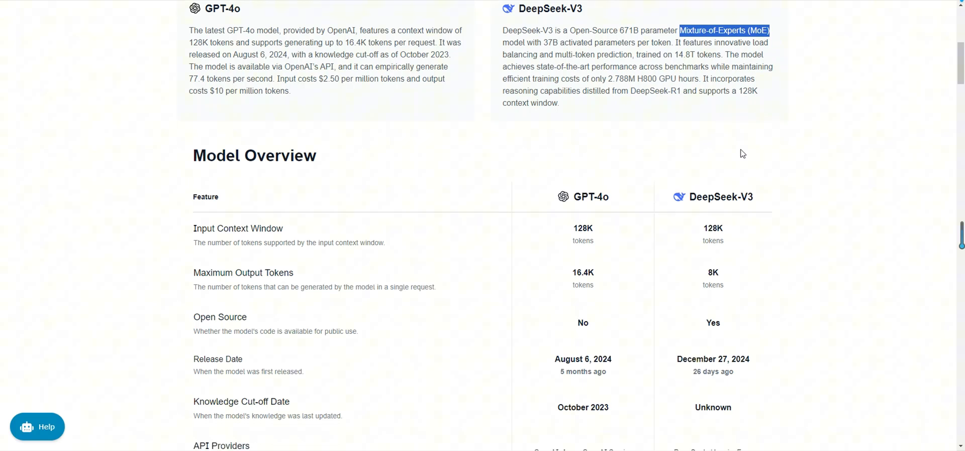
pyautogui.scroll(-3)
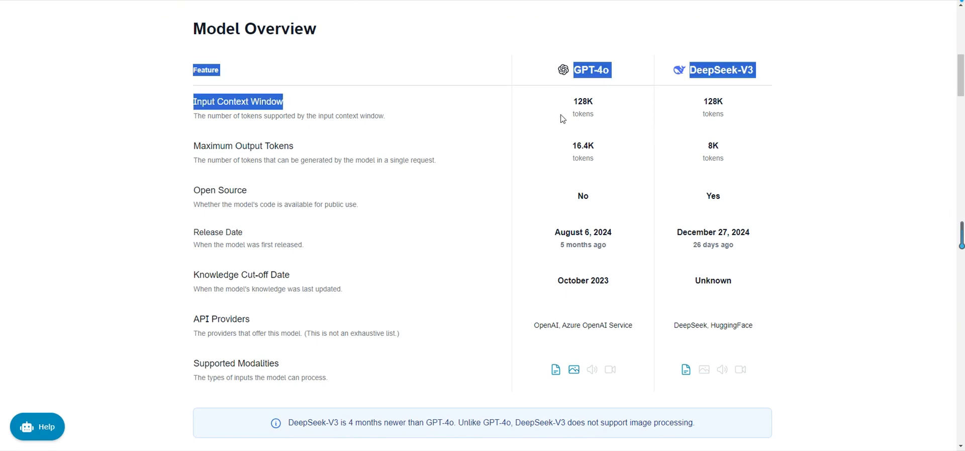
pyautogui.moveTo(567, 130)
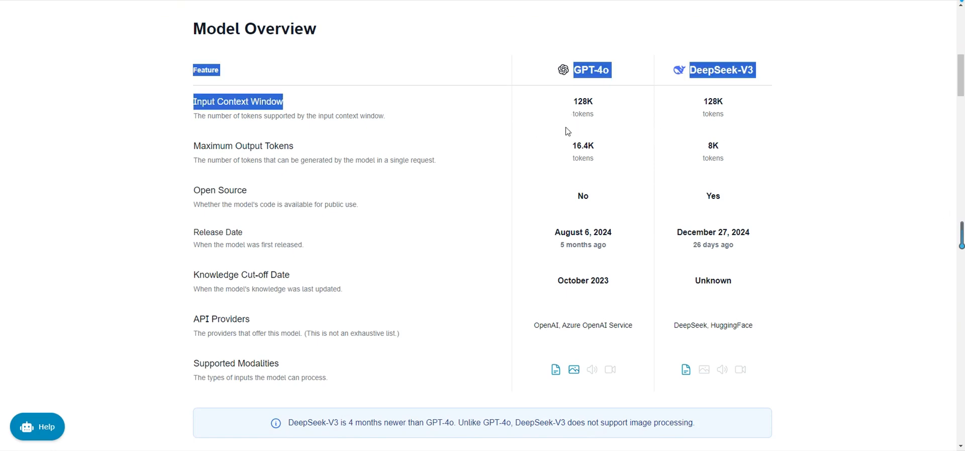
pyautogui.moveTo(560, 120)
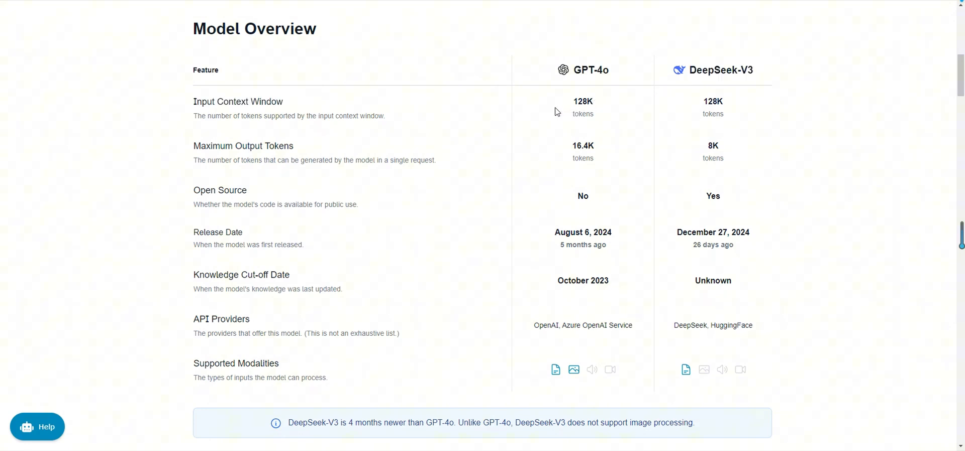
pyautogui.moveTo(384, 137)
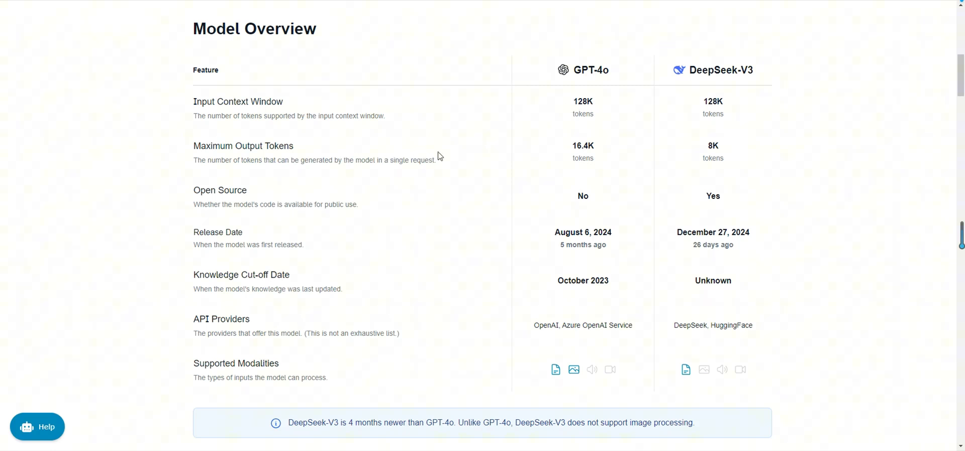
pyautogui.moveTo(544, 126)
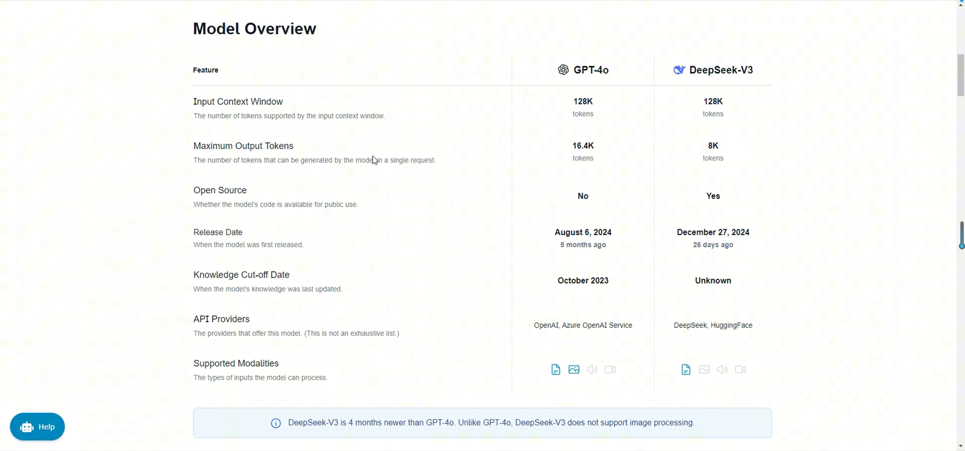
pyautogui.moveTo(185, 155)
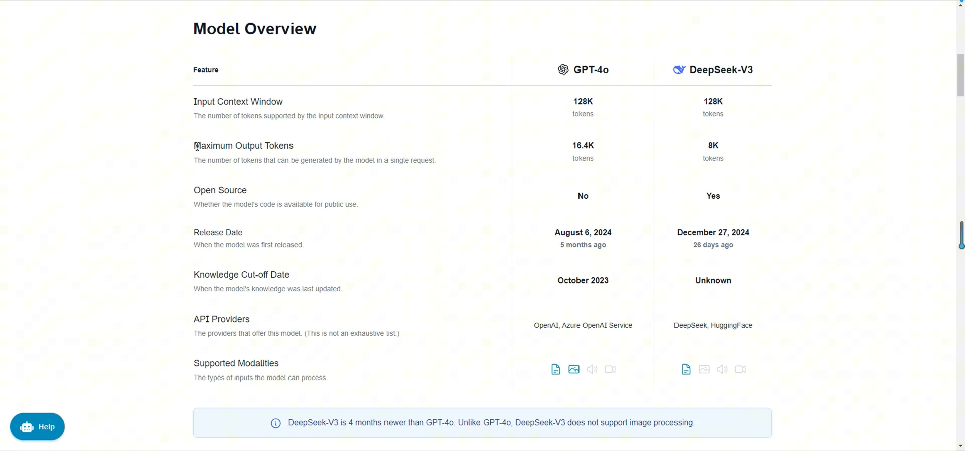
pyautogui.doubleClick(242, 146)
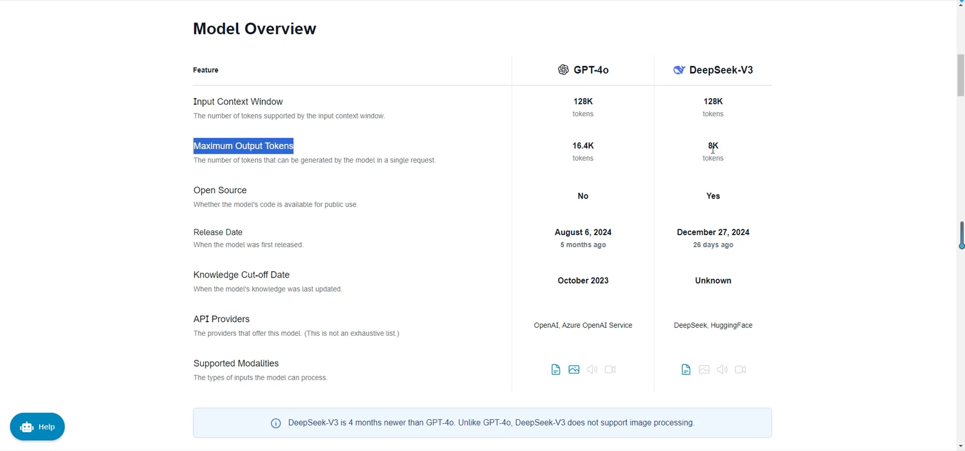
pyautogui.moveTo(722, 150)
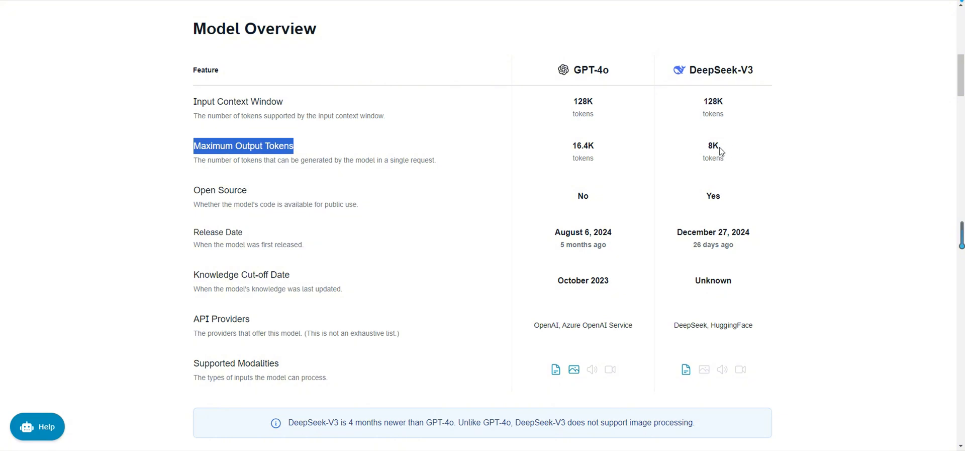
pyautogui.moveTo(719, 159)
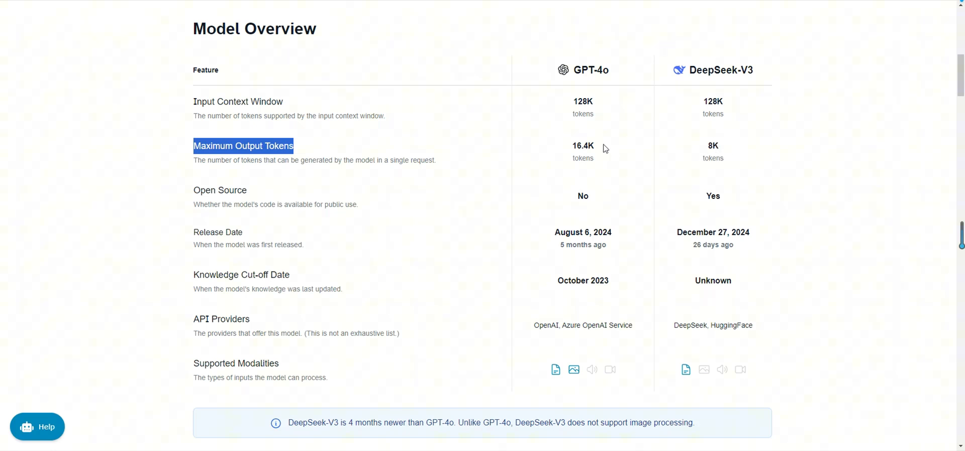
pyautogui.moveTo(586, 138)
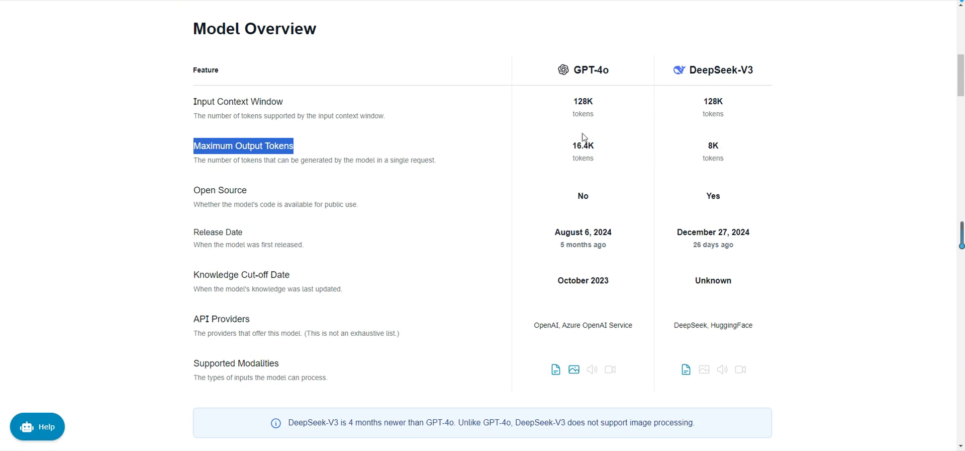
pyautogui.moveTo(572, 161)
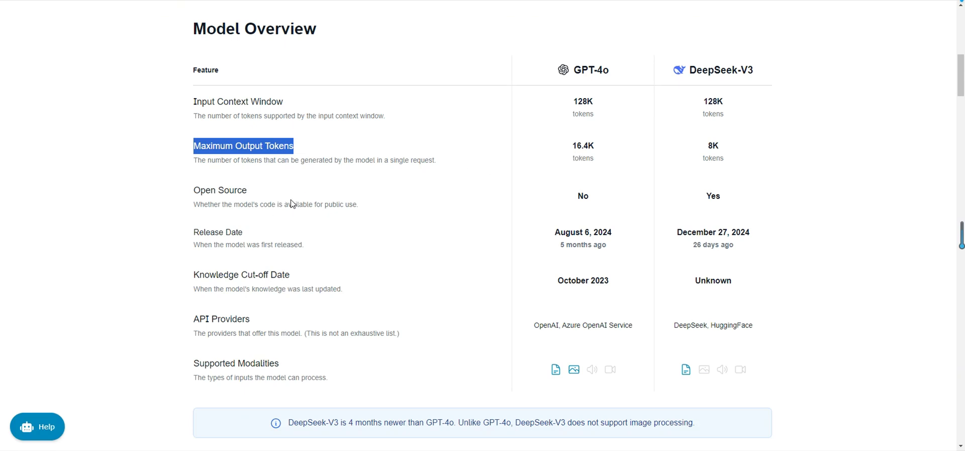
pyautogui.moveTo(235, 218)
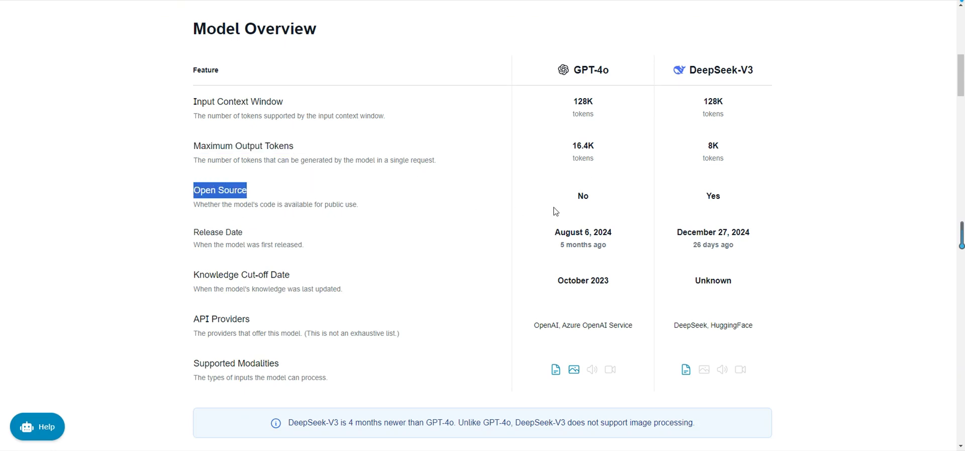
pyautogui.moveTo(575, 198)
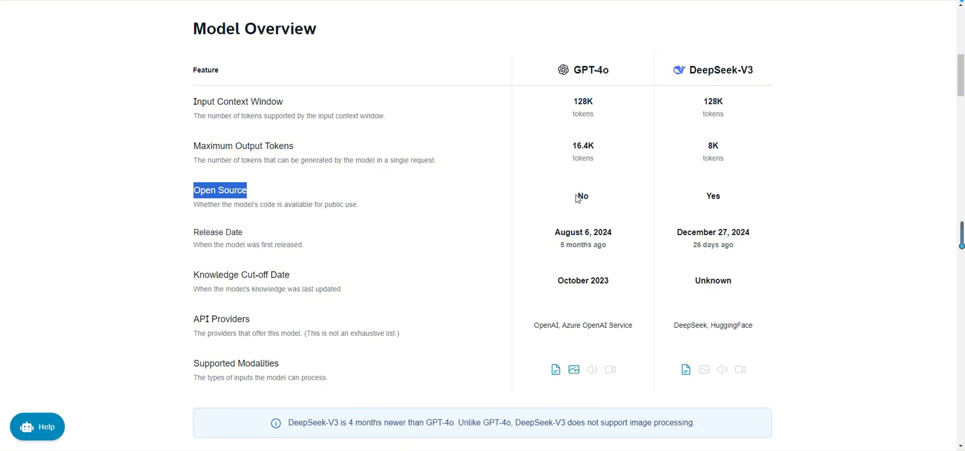
pyautogui.moveTo(536, 209)
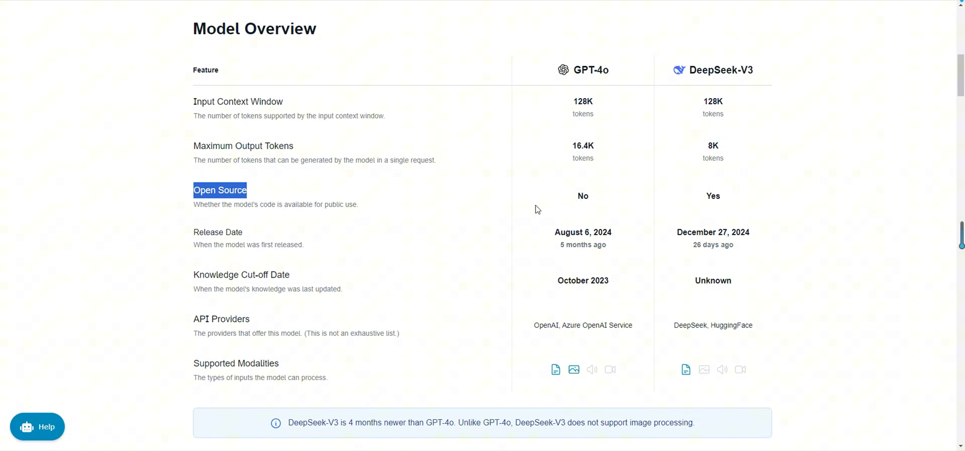
pyautogui.moveTo(573, 182)
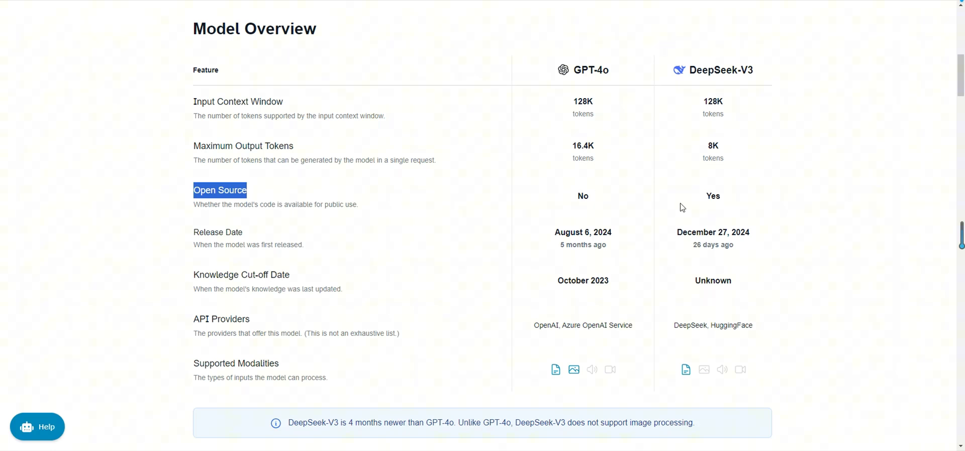
pyautogui.moveTo(598, 212)
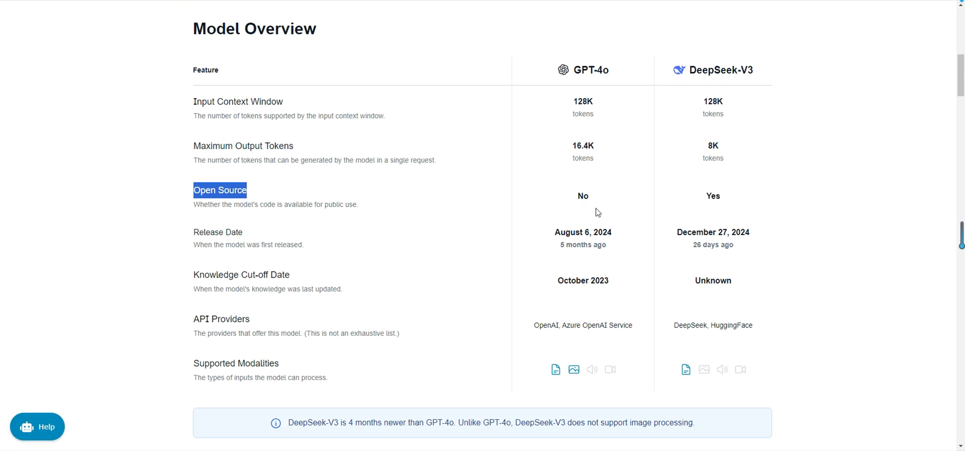
pyautogui.moveTo(708, 200)
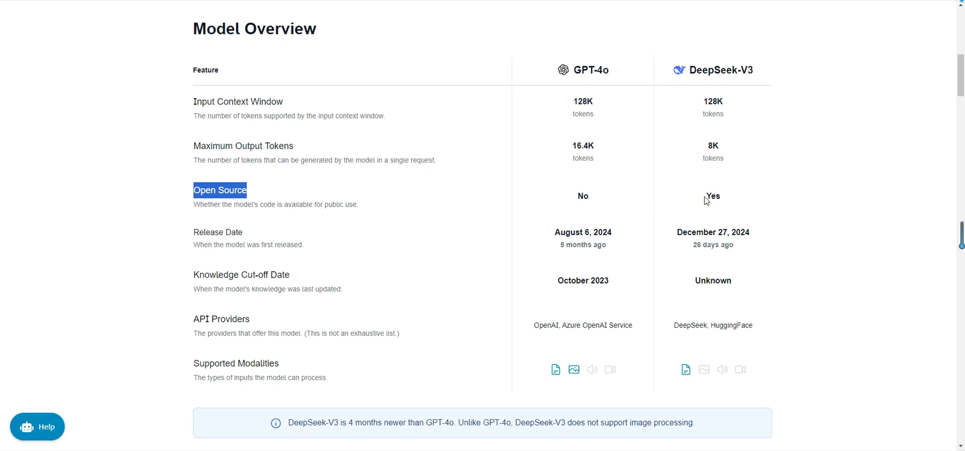
pyautogui.moveTo(730, 199)
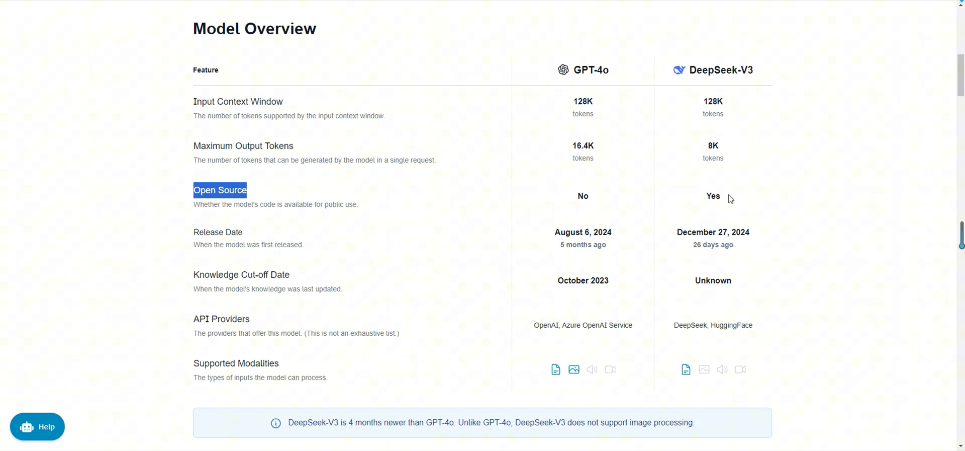
pyautogui.moveTo(704, 205)
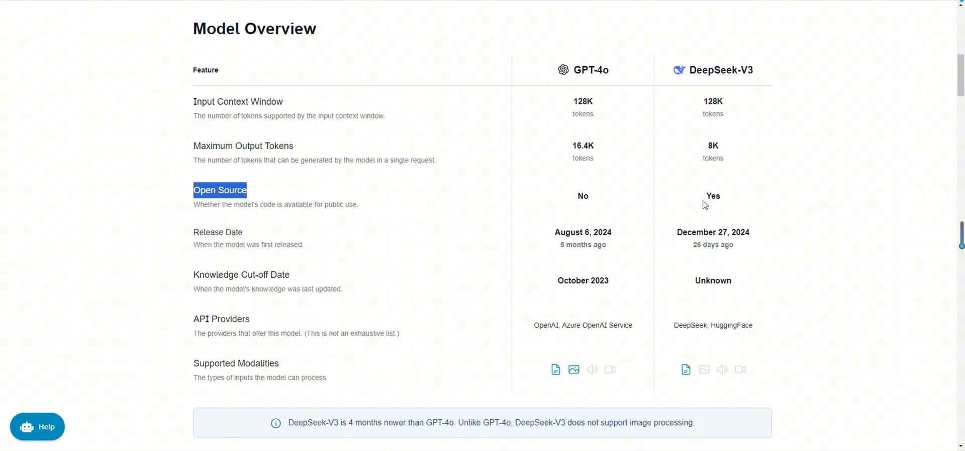
pyautogui.moveTo(724, 198)
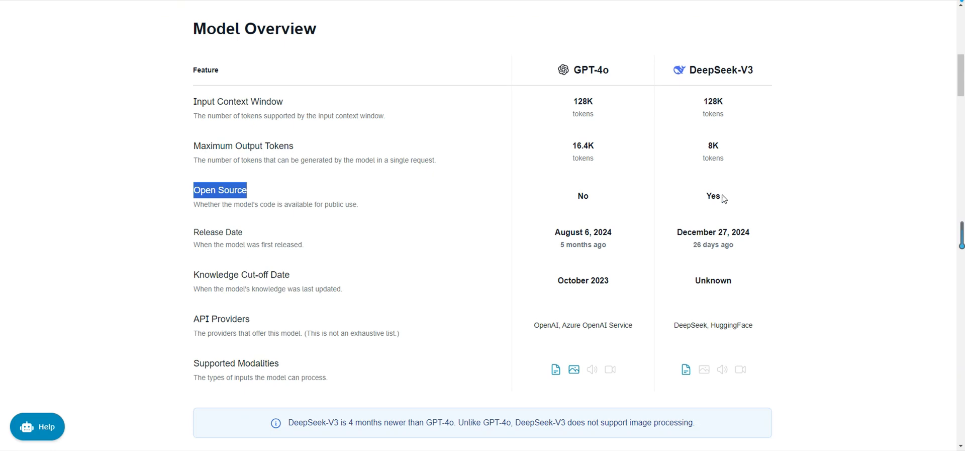
pyautogui.moveTo(712, 185)
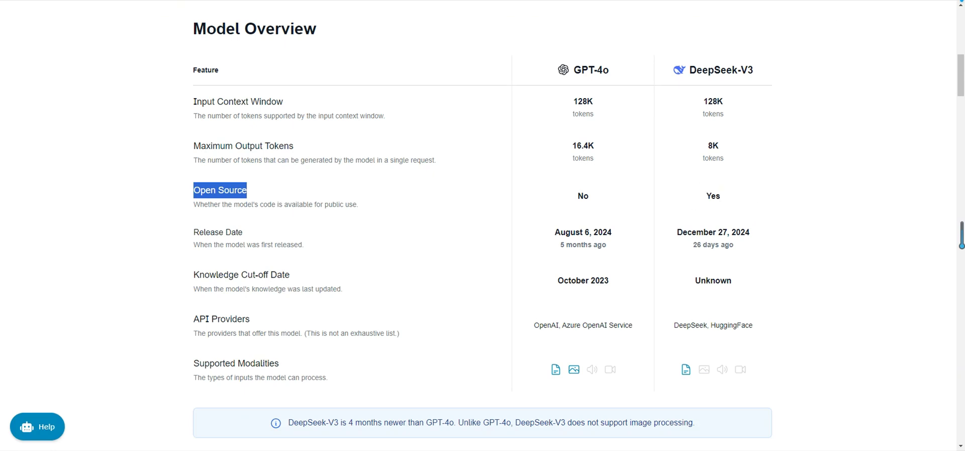
pyautogui.scroll(-3)
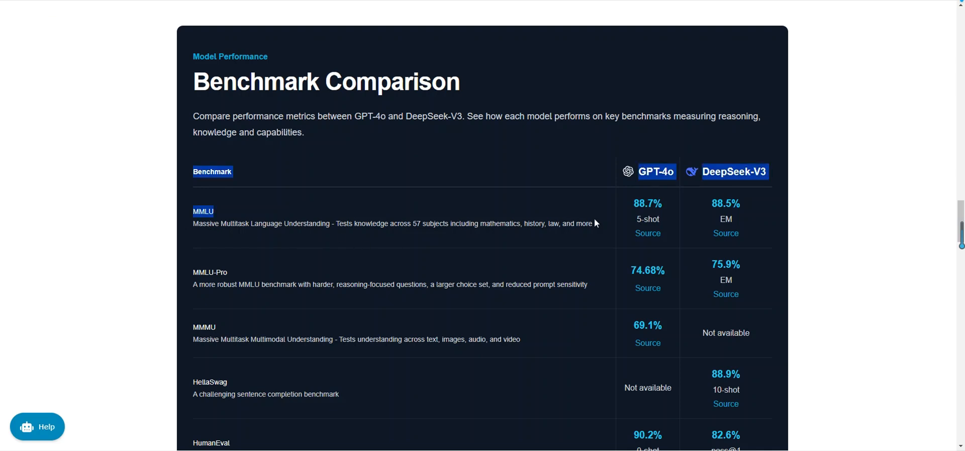
pyautogui.moveTo(193, 223); pyautogui.dragTo(593, 223)
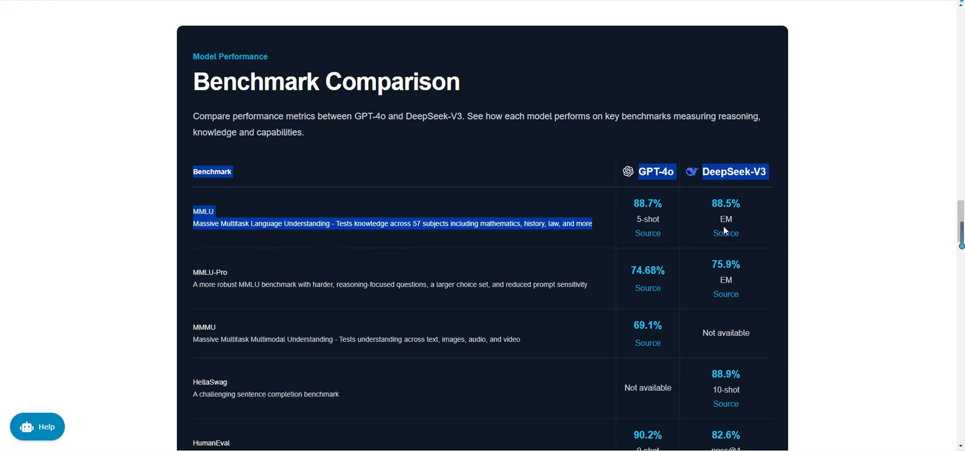
pyautogui.moveTo(604, 225)
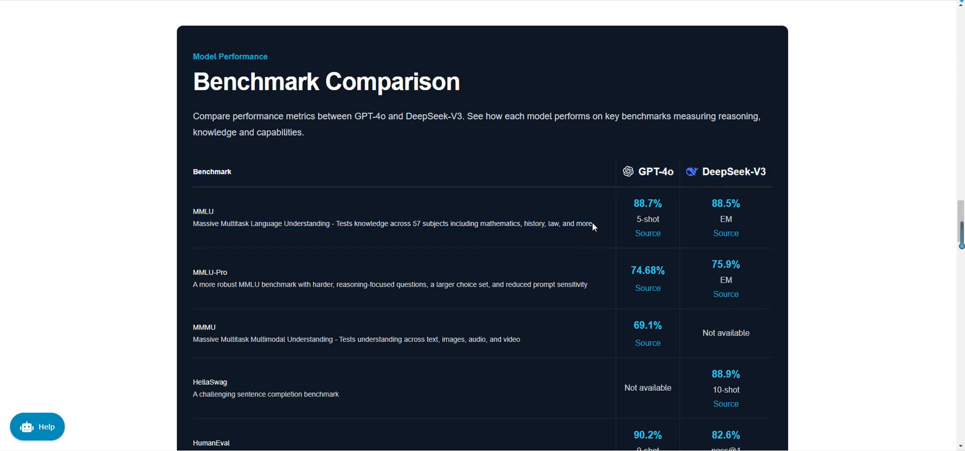
pyautogui.moveTo(612, 226)
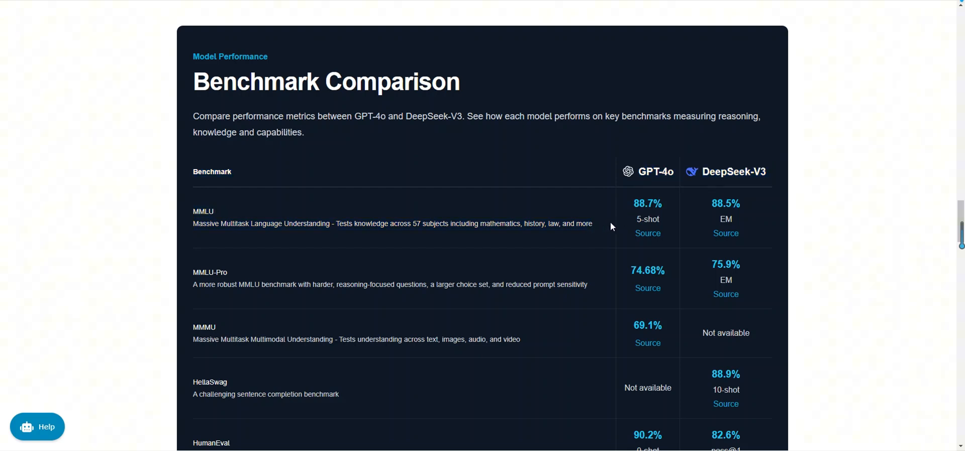
pyautogui.moveTo(418, 243)
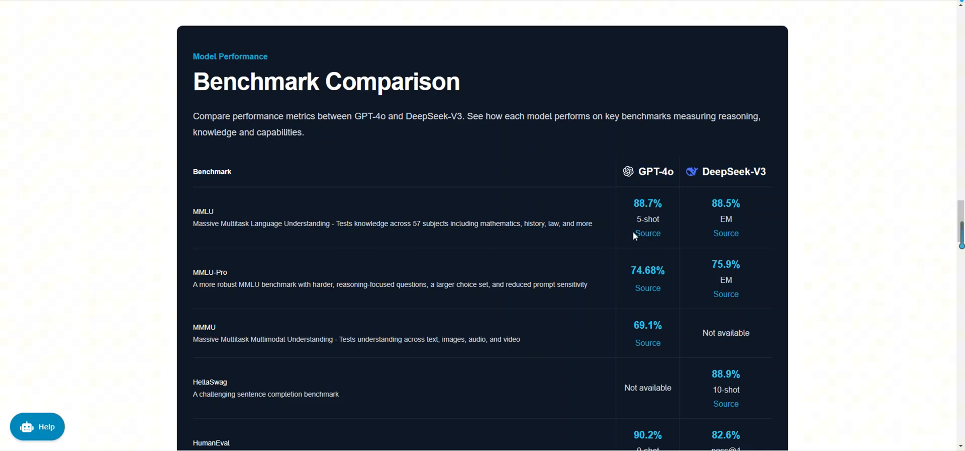
pyautogui.moveTo(643, 244)
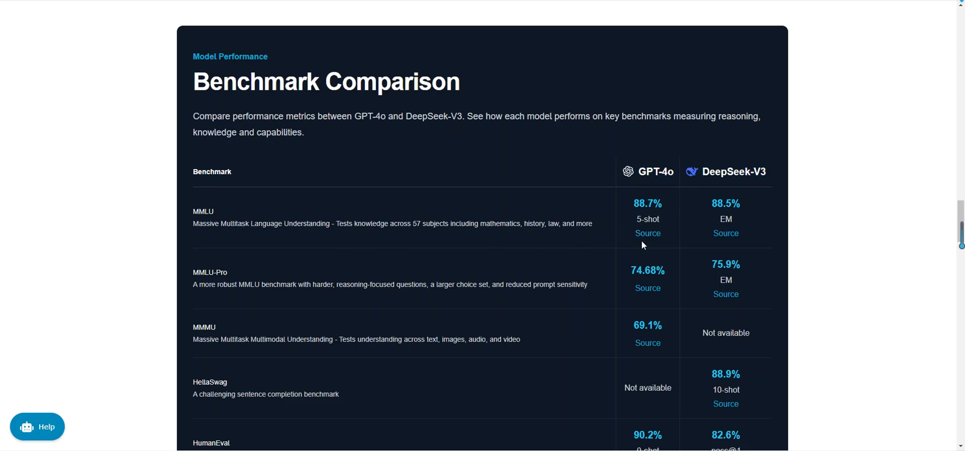
pyautogui.moveTo(614, 247)
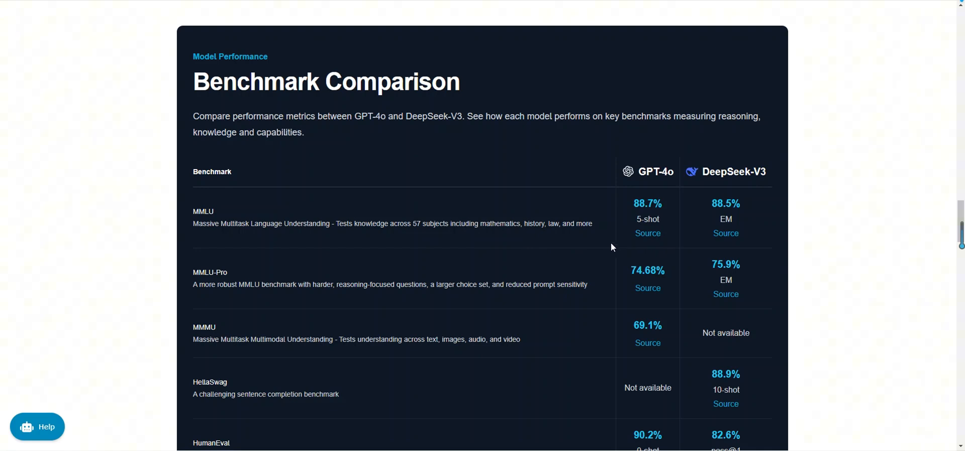
pyautogui.moveTo(194, 277)
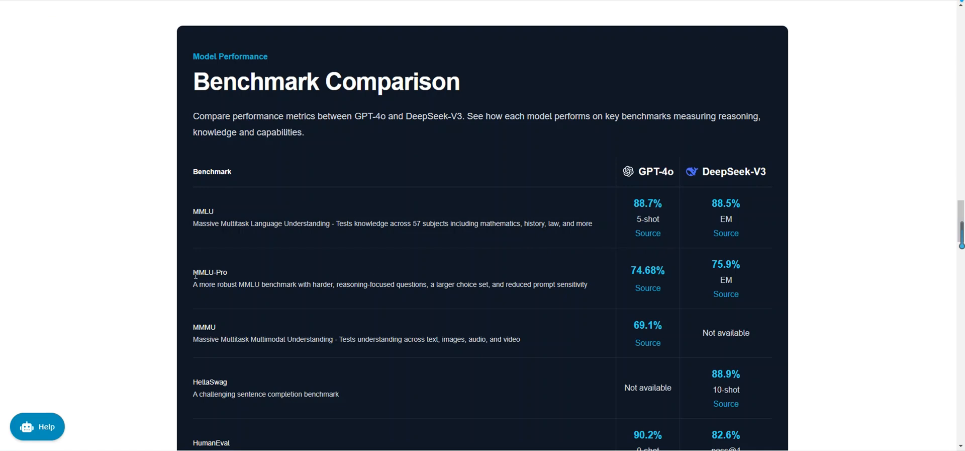
# Highlight the MMLU-Pro benchmark name and reveal lower rows through GPQA and IFEval.
pyautogui.doubleClick(210, 271)
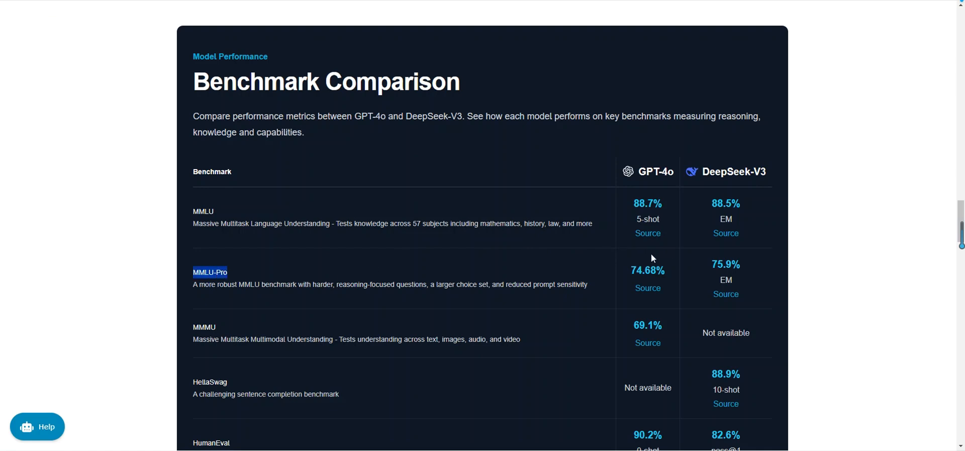
pyautogui.moveTo(652, 282)
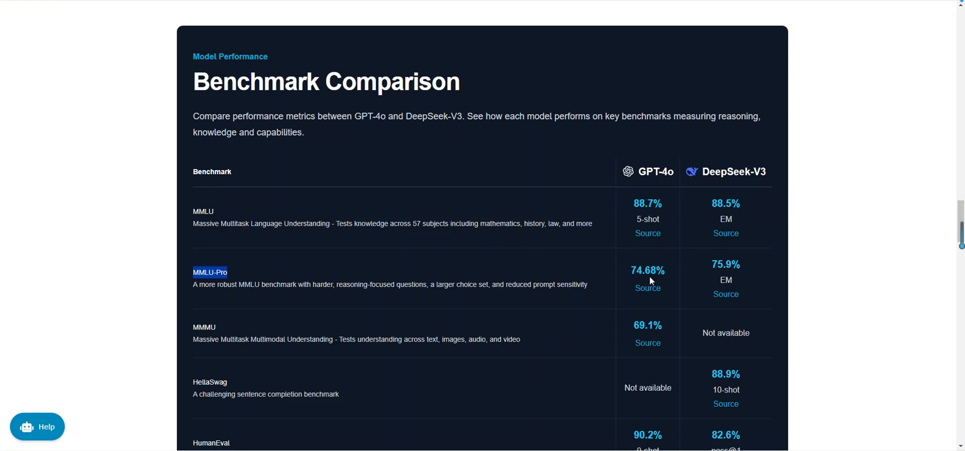
pyautogui.moveTo(670, 277)
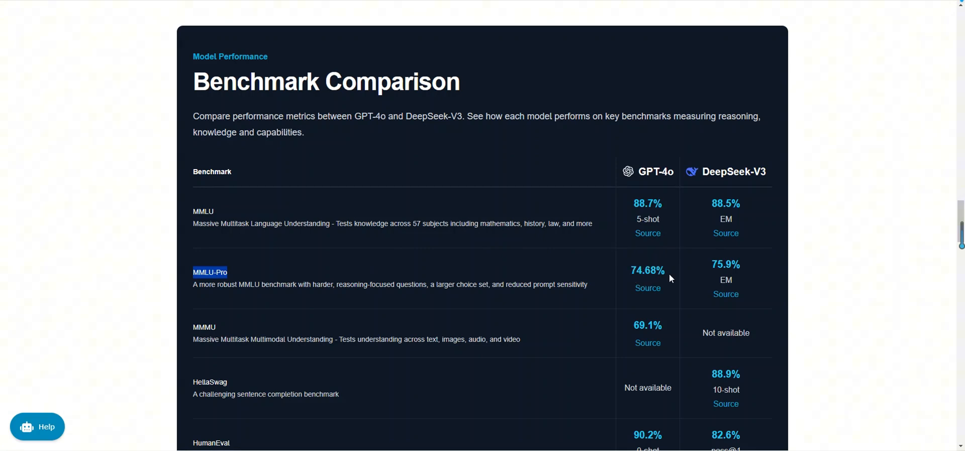
pyautogui.moveTo(717, 284)
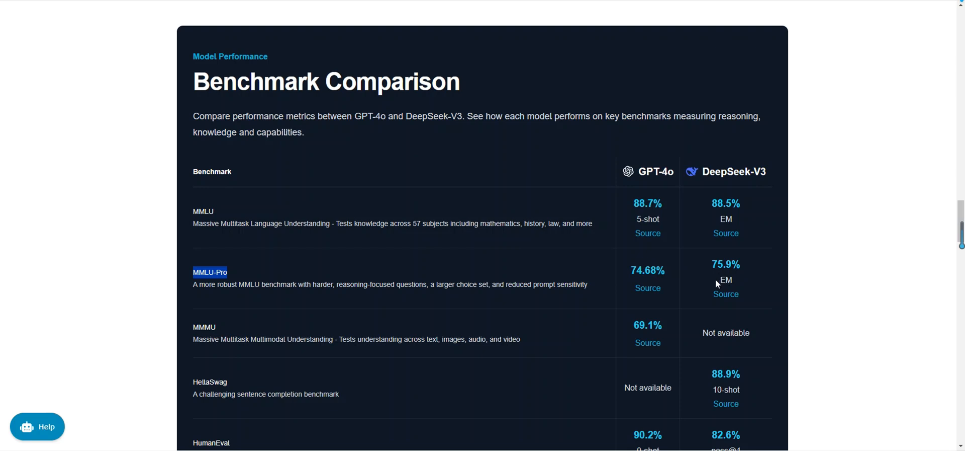
pyautogui.moveTo(742, 281)
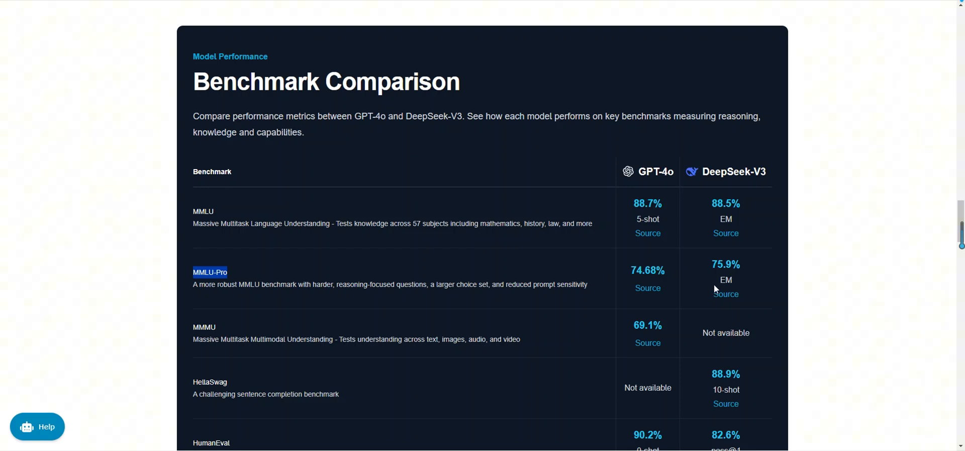
pyautogui.scroll(-3)
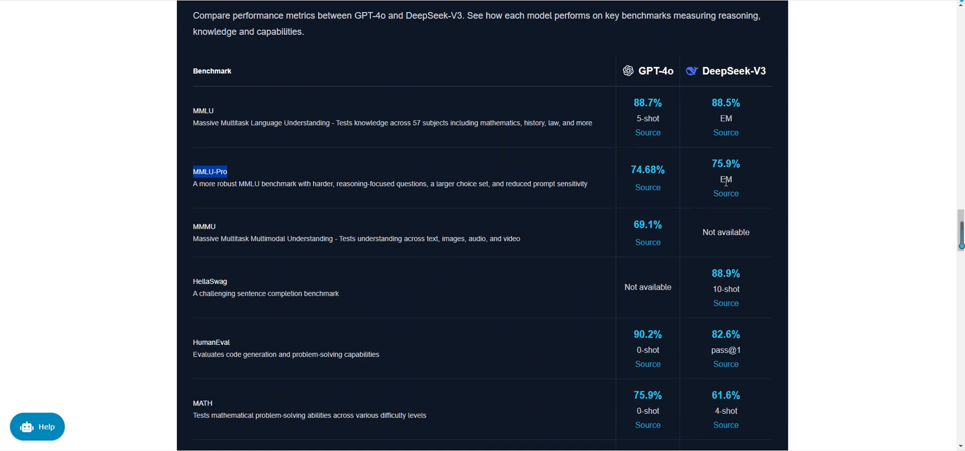
pyautogui.moveTo(708, 185)
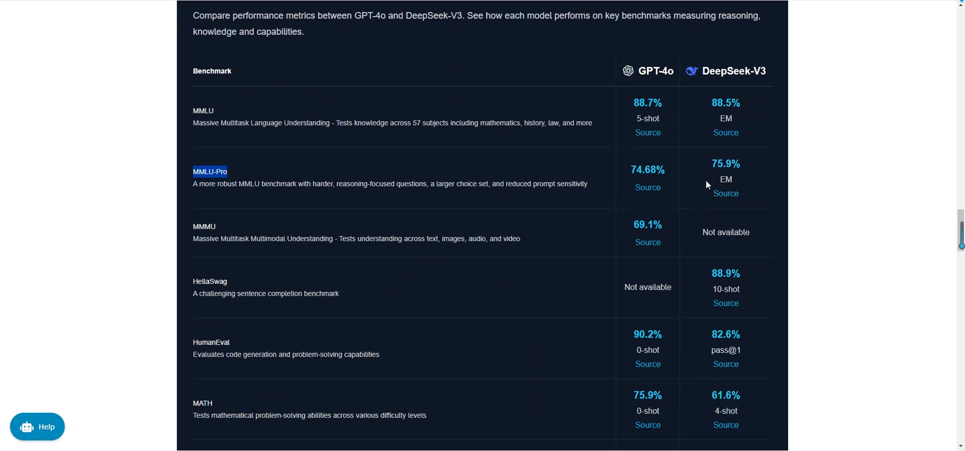
pyautogui.moveTo(722, 177)
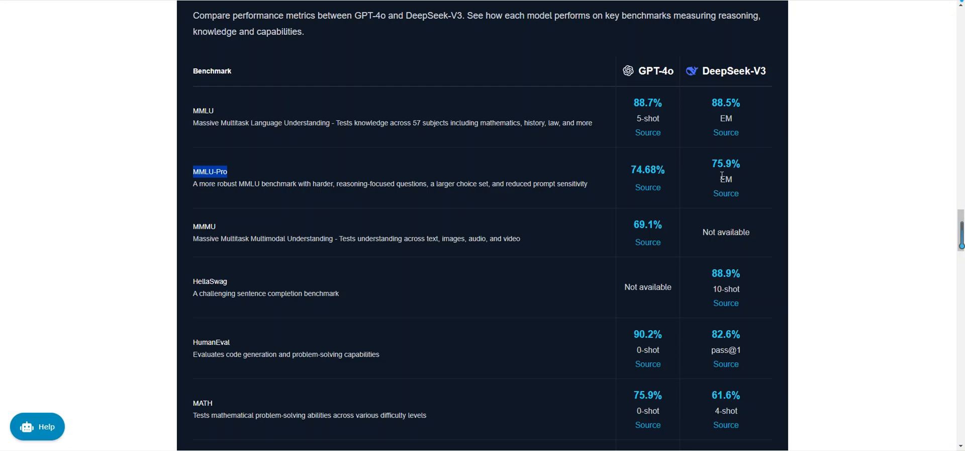
pyautogui.scroll(-3)
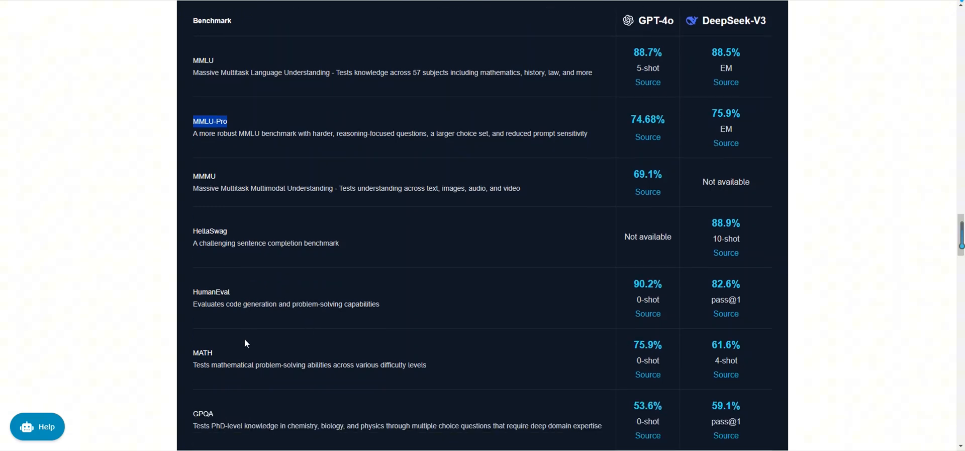
pyautogui.moveTo(429, 339)
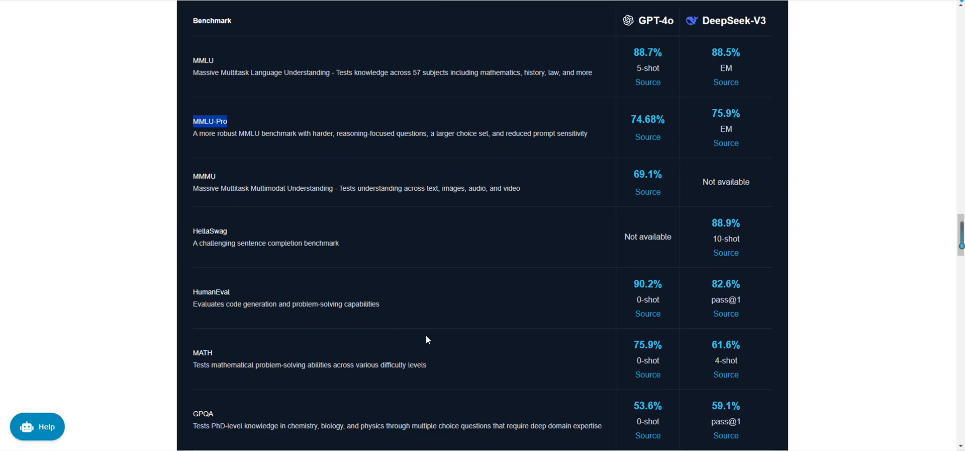
pyautogui.scroll(-3)
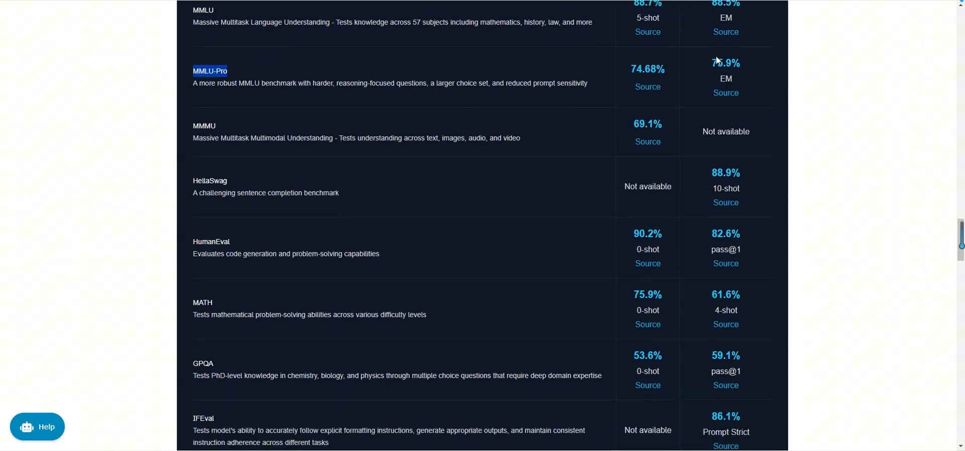
# Scroll up so benchmark rows MMLU through GPQA are back in view.
pyautogui.scroll(3)
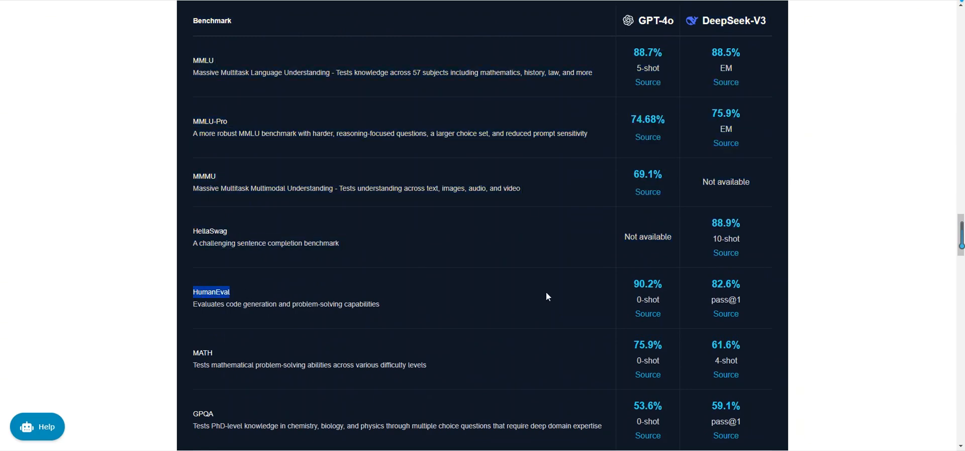
pyautogui.moveTo(672, 291)
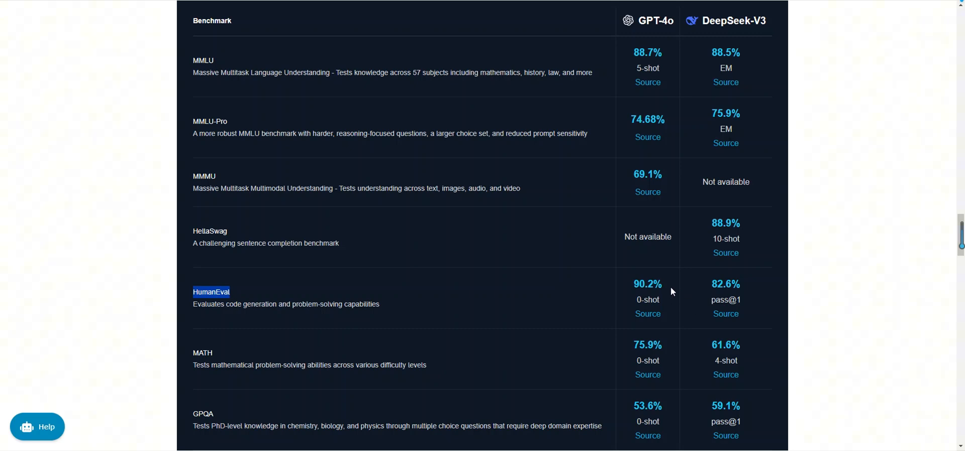
pyautogui.moveTo(680, 300)
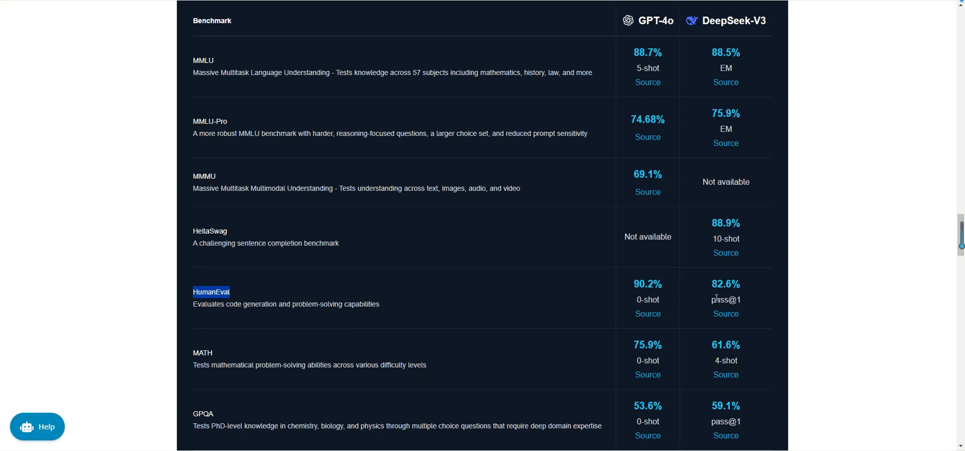
pyautogui.moveTo(718, 302)
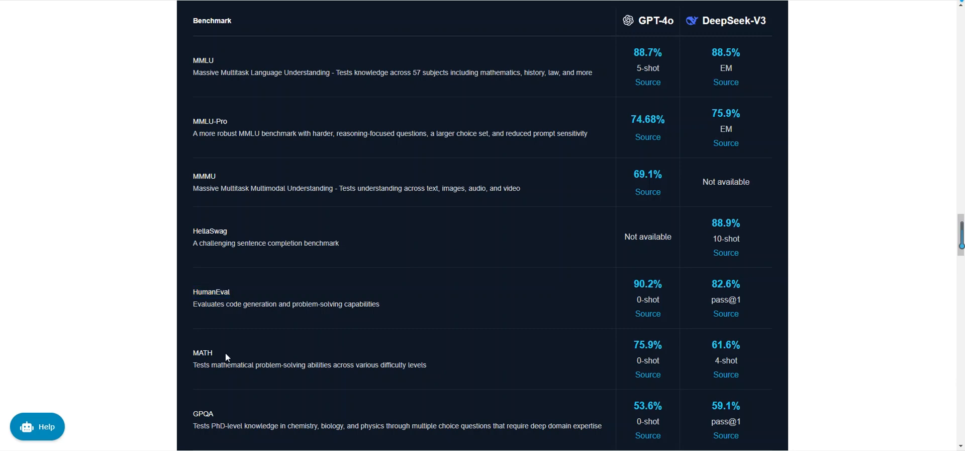
# Highlight the MATH benchmark name (GPT-4o 75.9% vs DeepSeek-V3 61.6%) and reveal rows through IFEval.
pyautogui.doubleClick(203, 352)
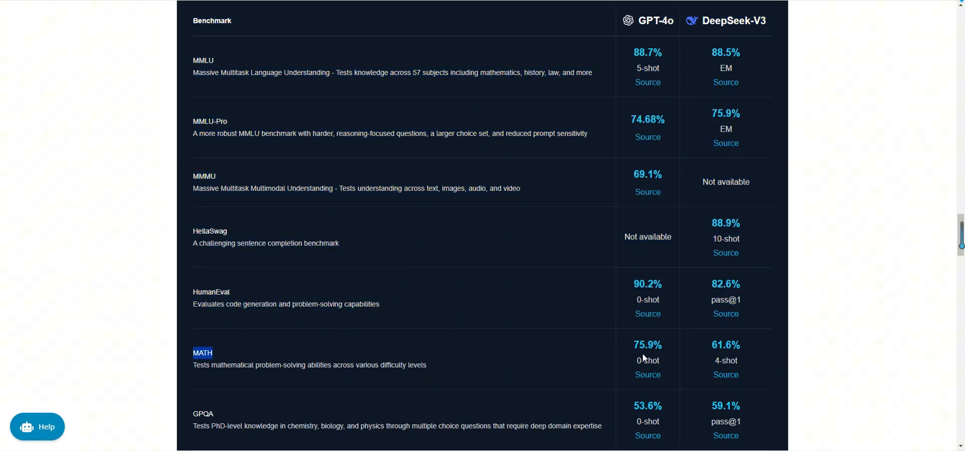
pyautogui.moveTo(662, 351)
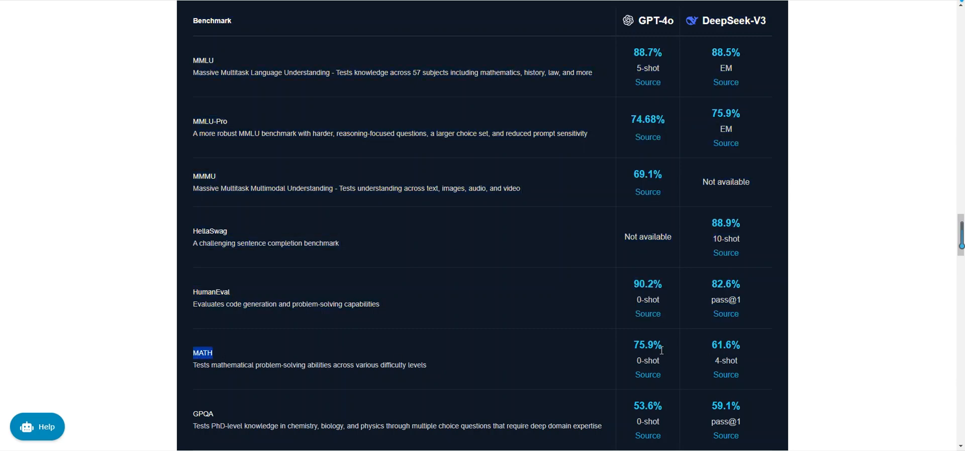
pyautogui.moveTo(696, 358)
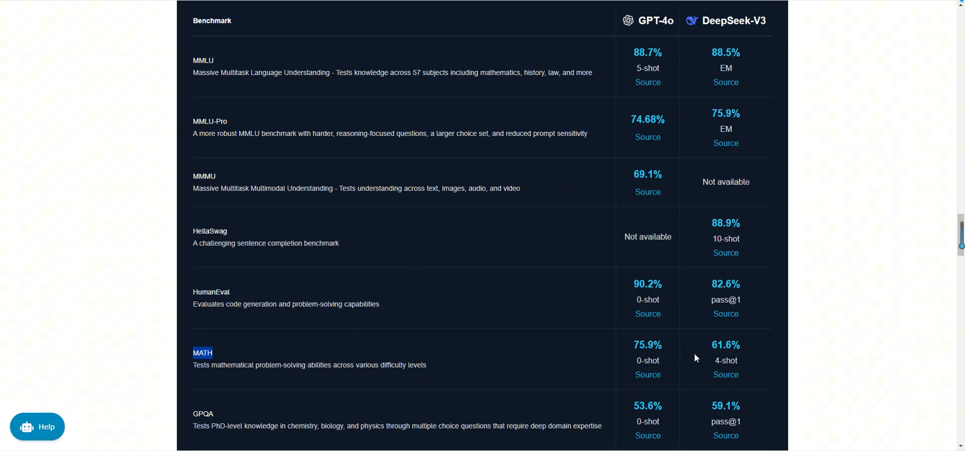
pyautogui.moveTo(724, 358)
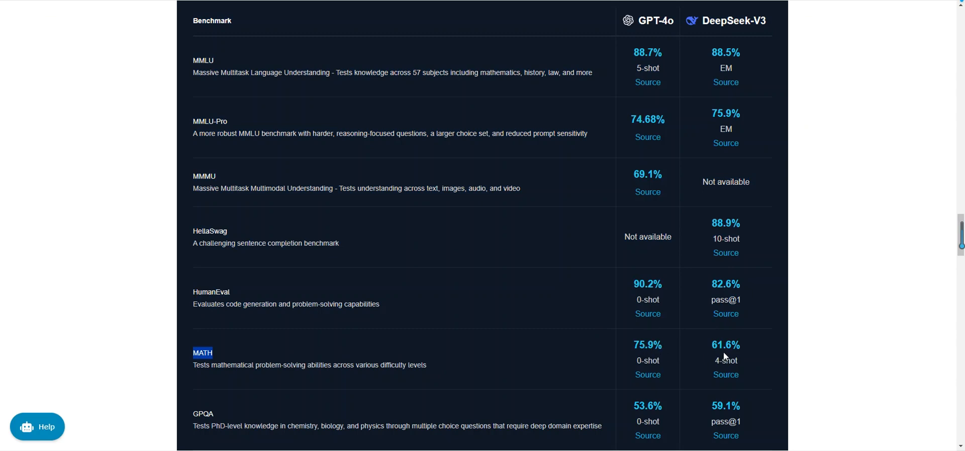
pyautogui.moveTo(732, 350)
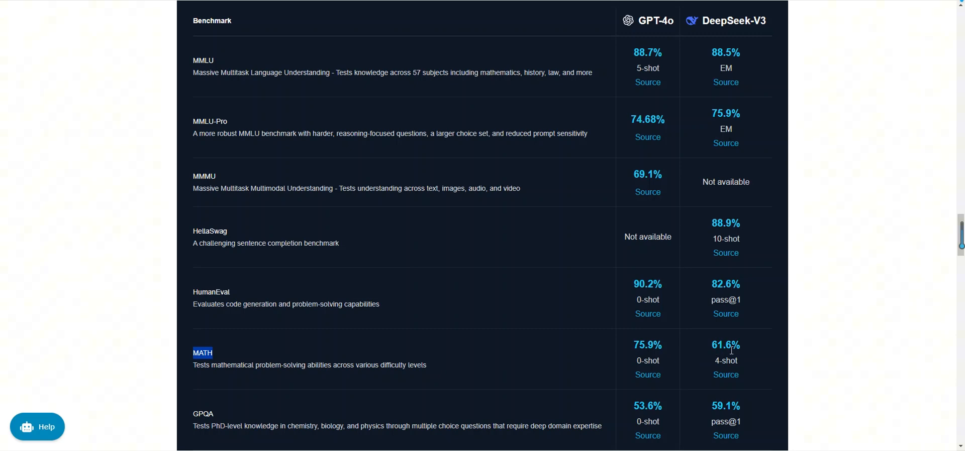
pyautogui.moveTo(730, 360)
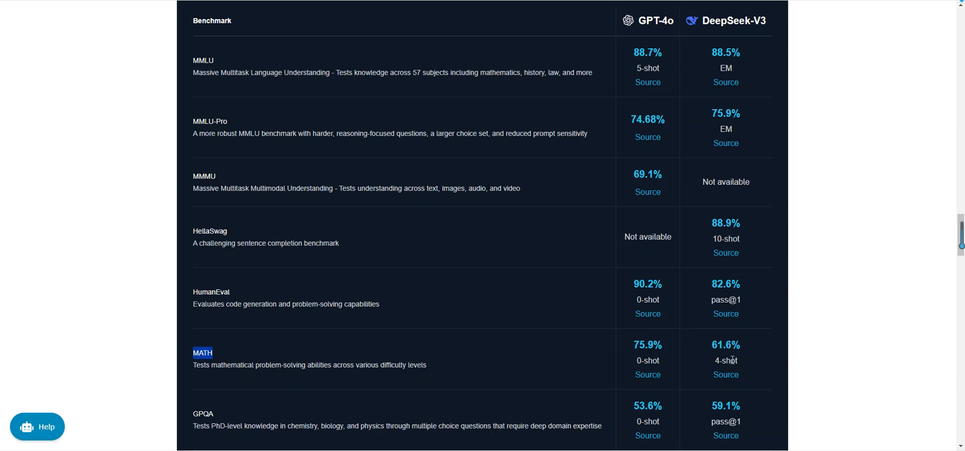
pyautogui.moveTo(711, 356)
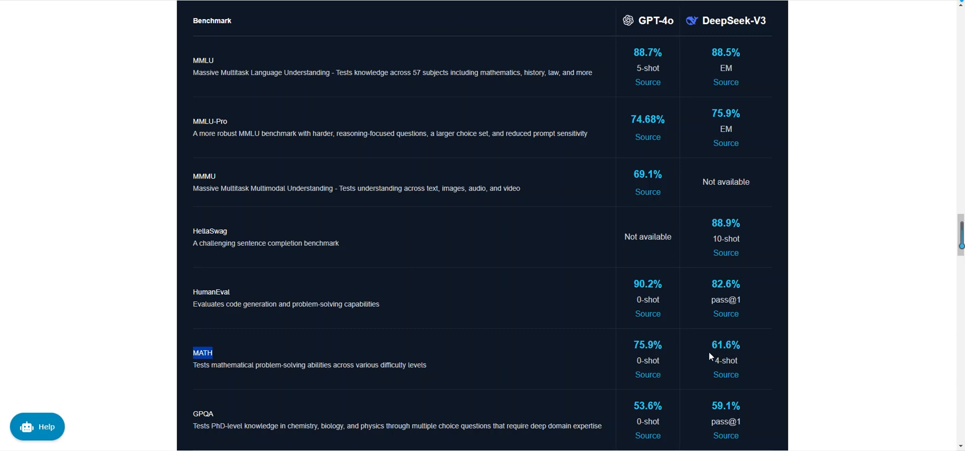
pyautogui.moveTo(718, 357)
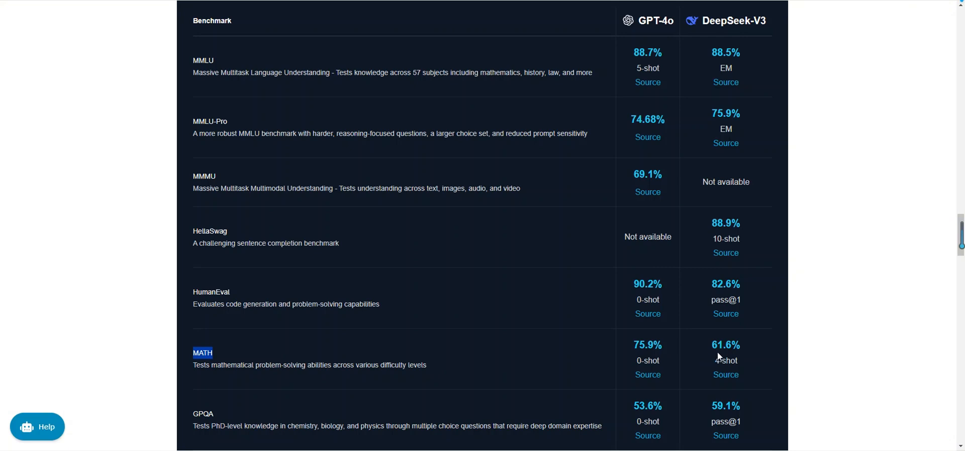
pyautogui.moveTo(672, 354)
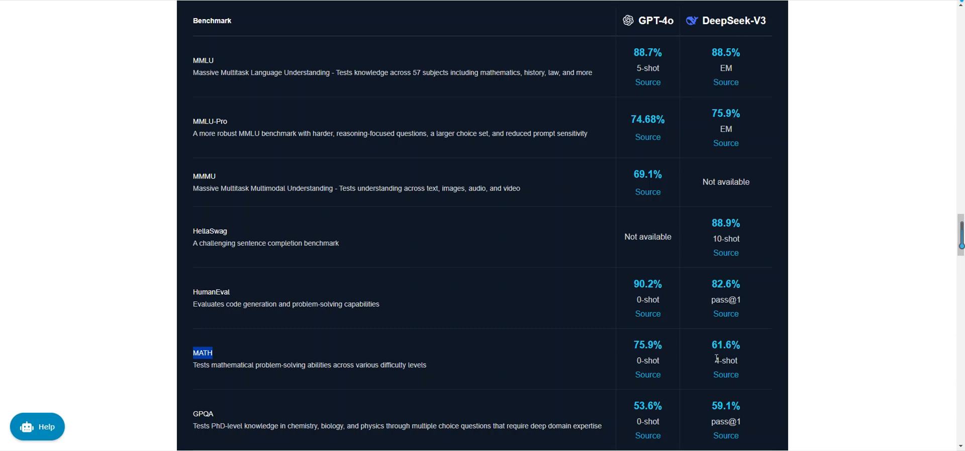
pyautogui.scroll(-3)
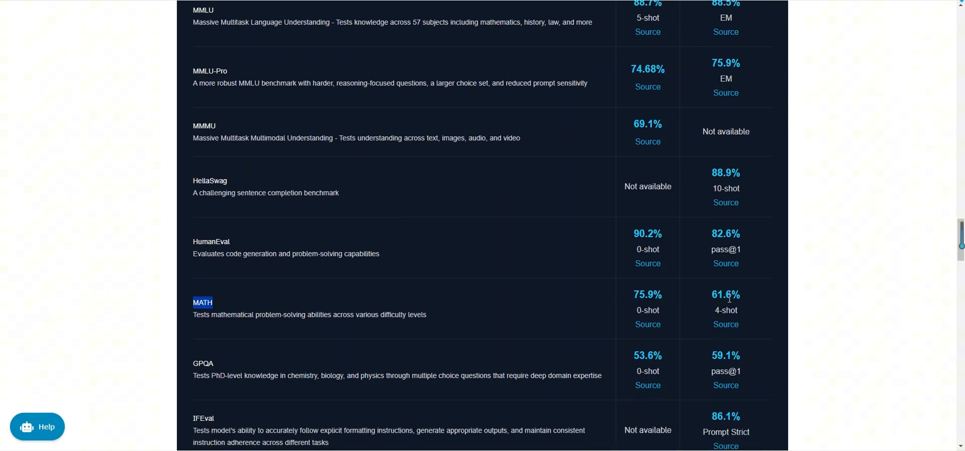
pyautogui.doubleClick(203, 363)
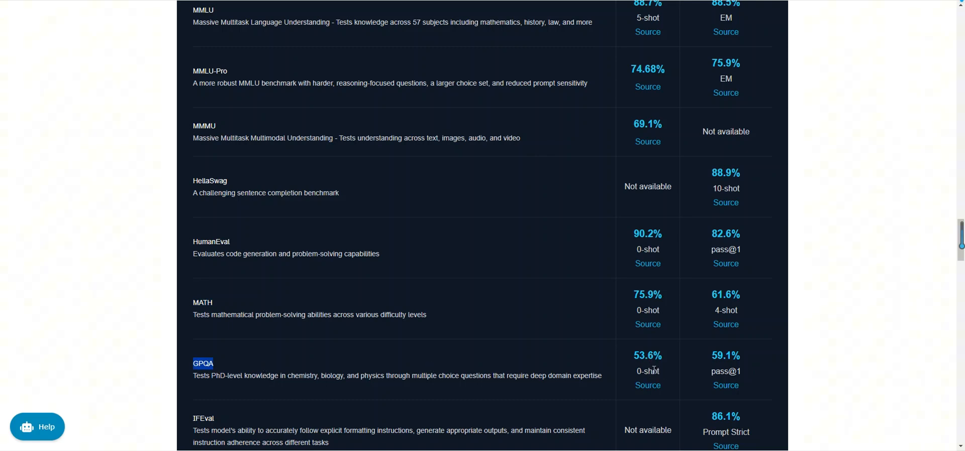
pyautogui.moveTo(740, 371)
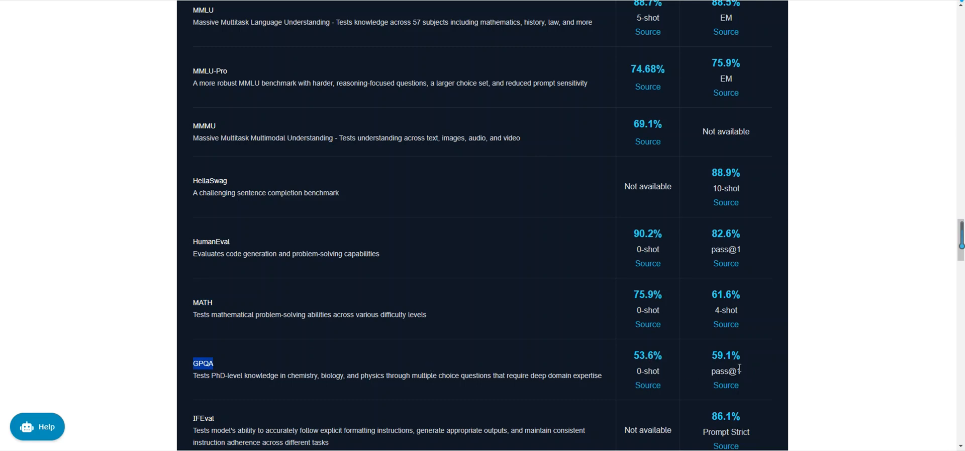
pyautogui.moveTo(732, 370)
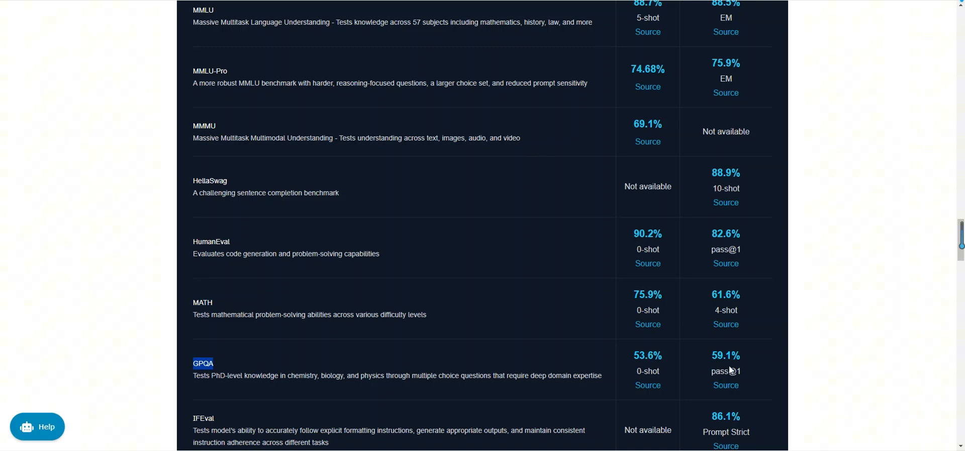
pyautogui.moveTo(718, 360)
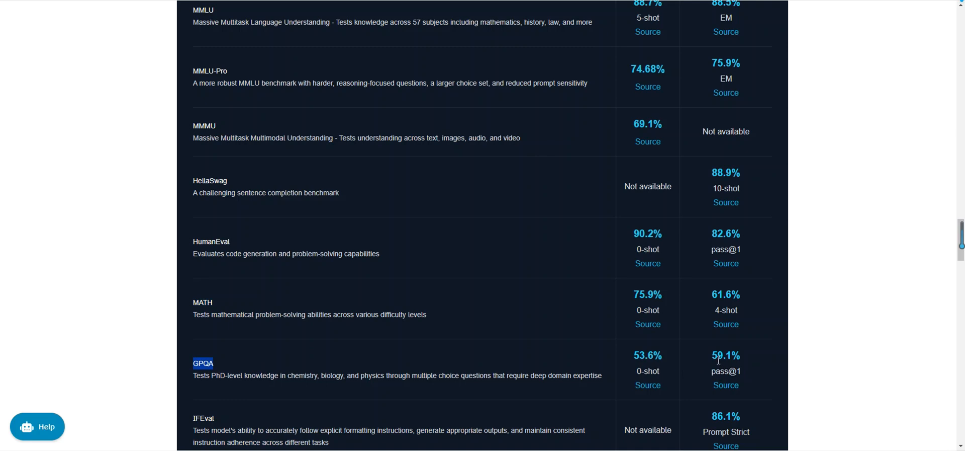
pyautogui.moveTo(724, 365)
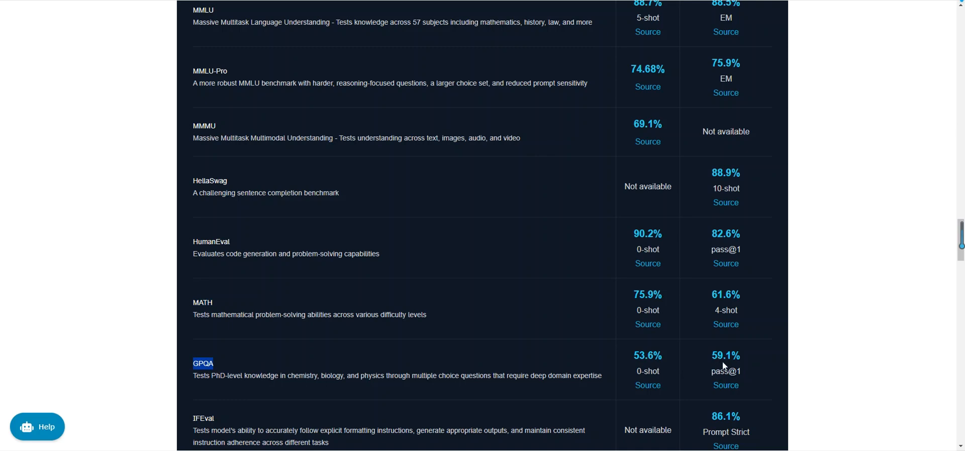
pyautogui.scroll(-3)
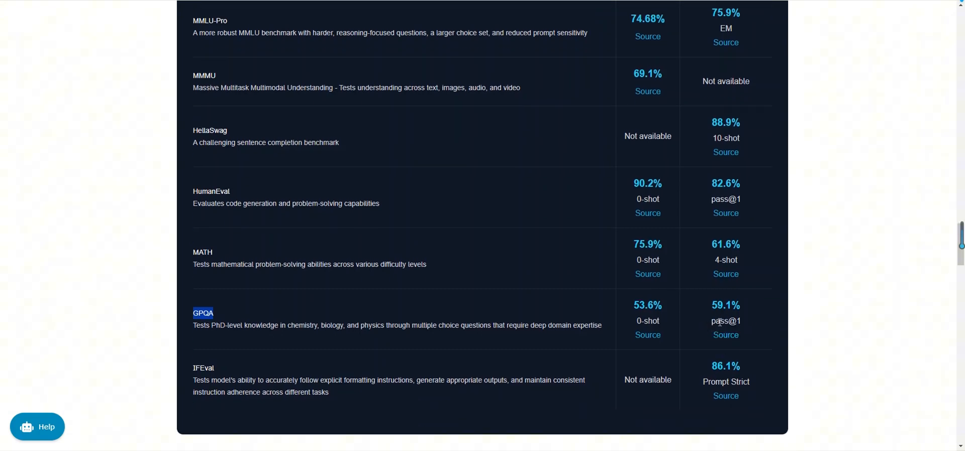
pyautogui.moveTo(694, 336)
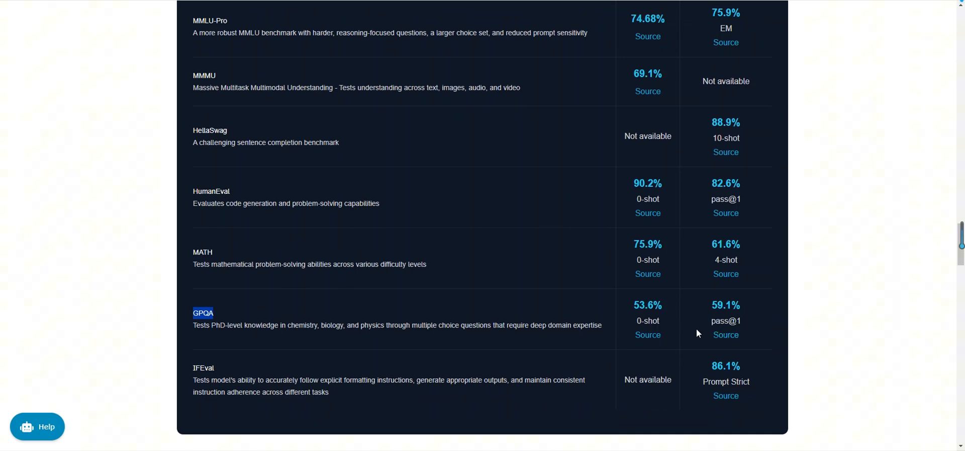
pyautogui.moveTo(688, 321)
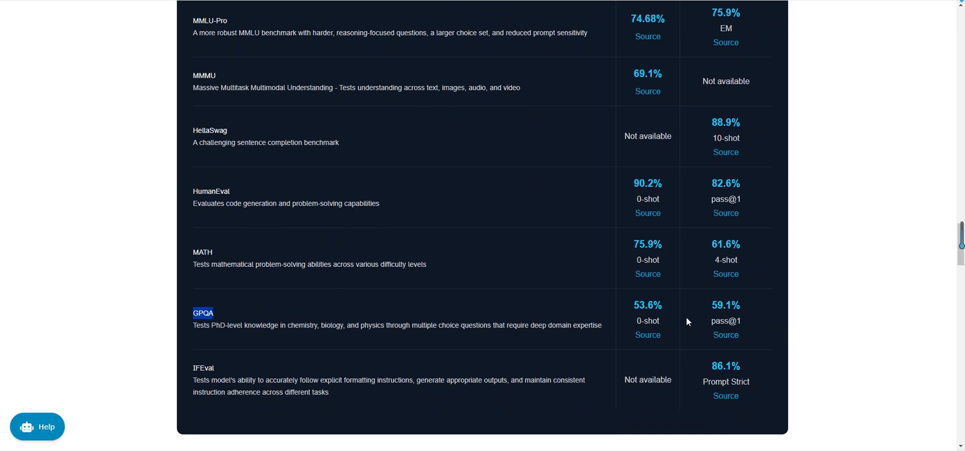
pyautogui.moveTo(719, 321)
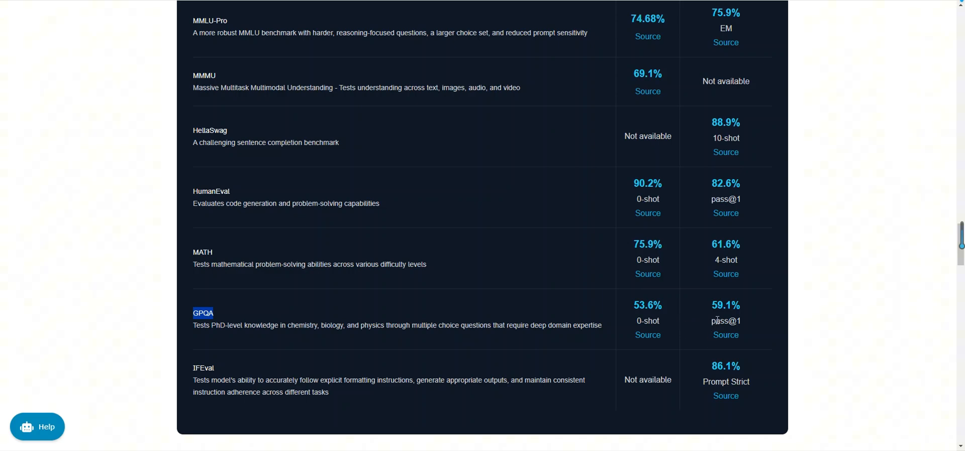
pyautogui.moveTo(746, 324)
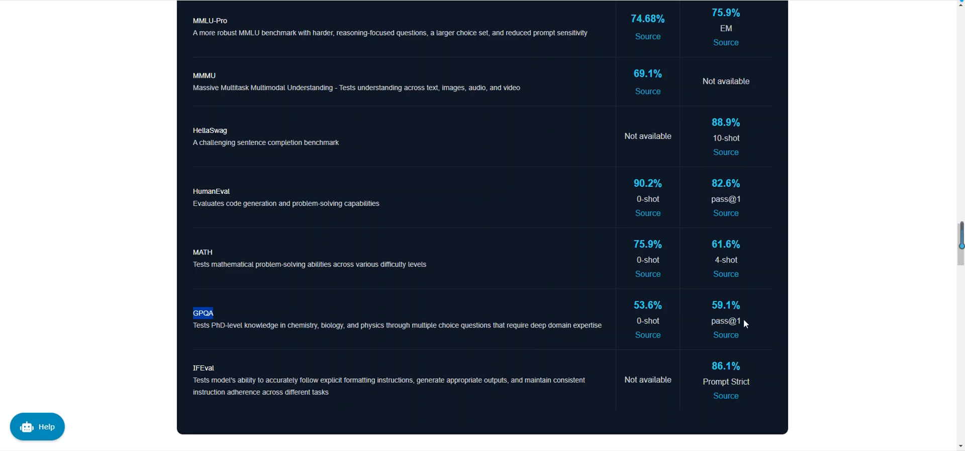
pyautogui.moveTo(354, 346)
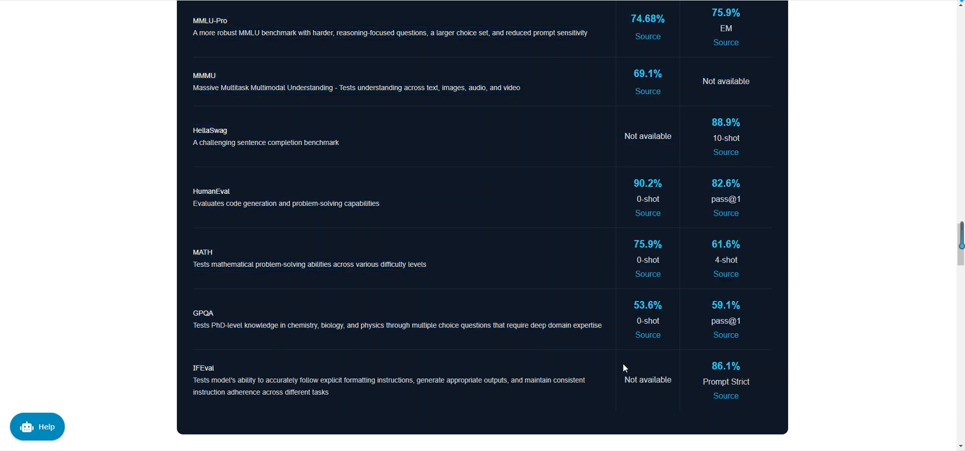
pyautogui.moveTo(668, 377)
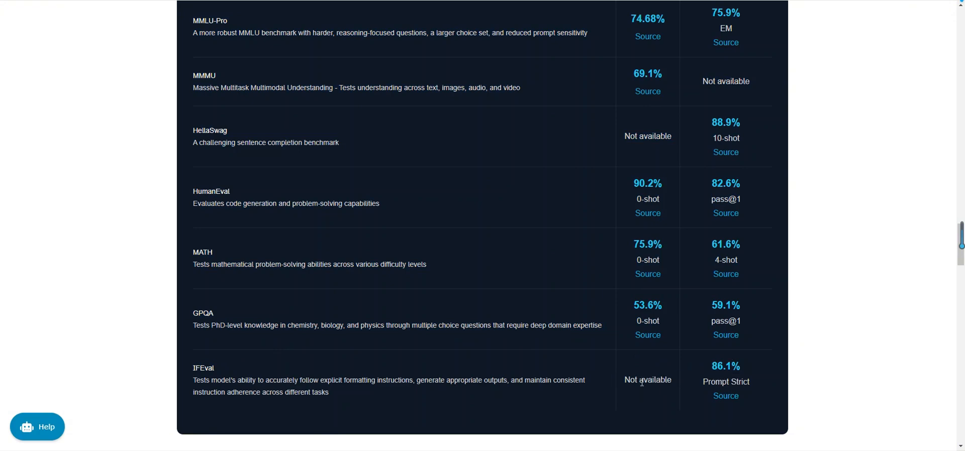
pyautogui.moveTo(558, 384)
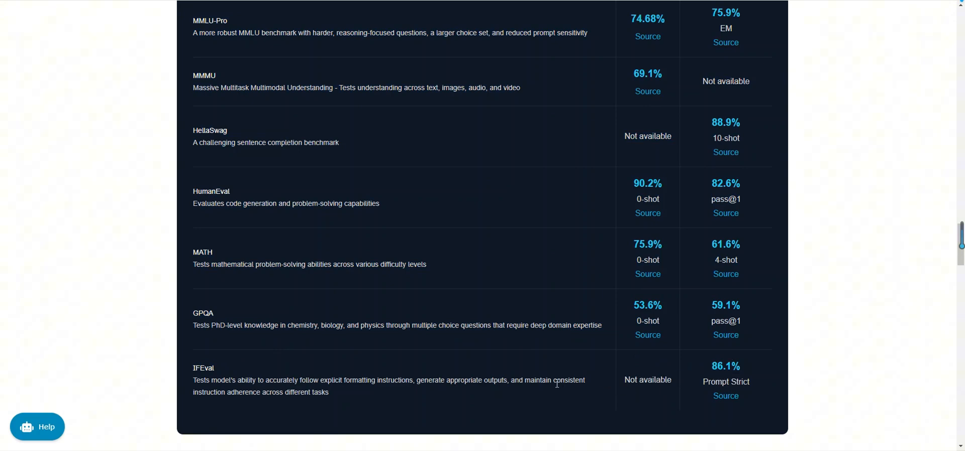
pyautogui.moveTo(493, 401)
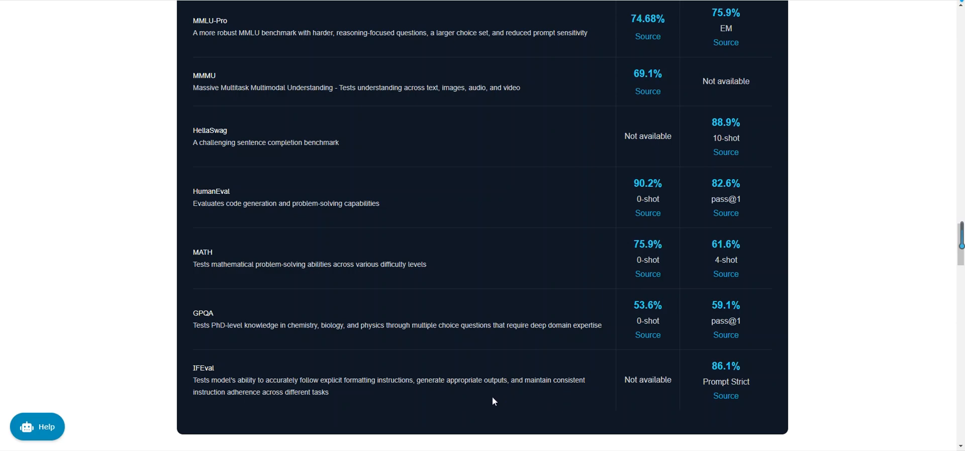
pyautogui.moveTo(520, 412)
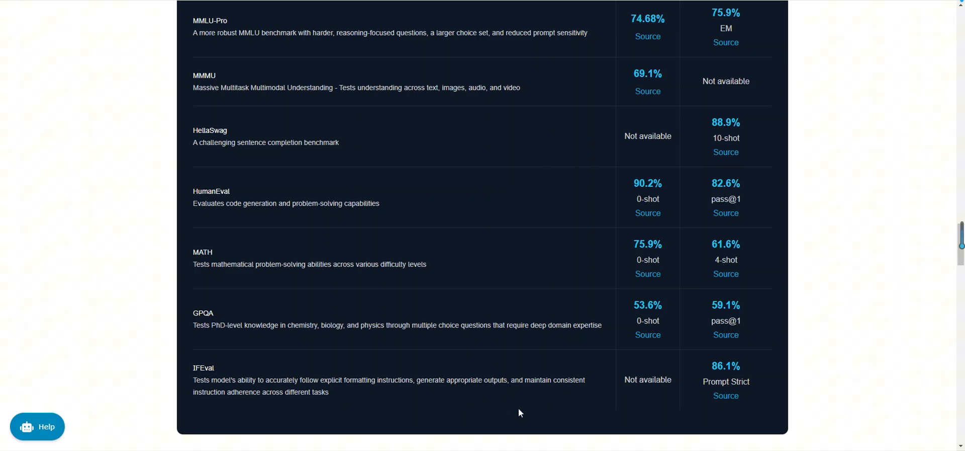
pyautogui.moveTo(491, 419)
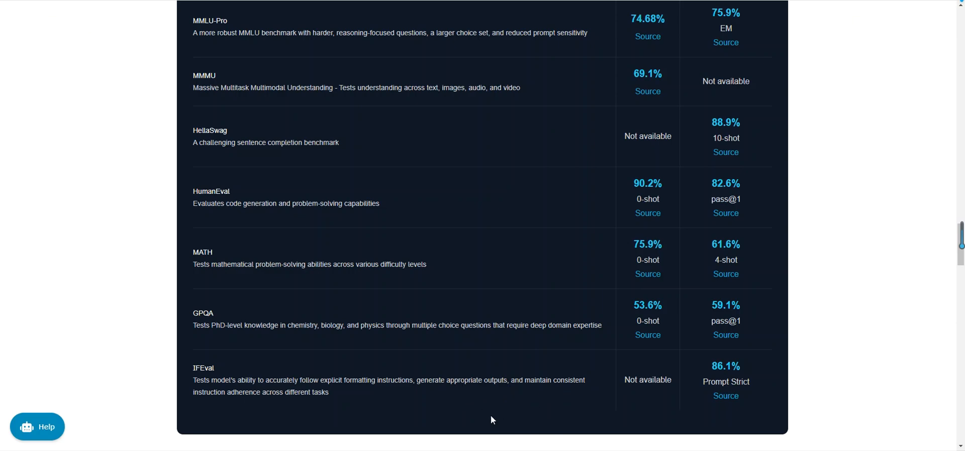
pyautogui.moveTo(503, 401)
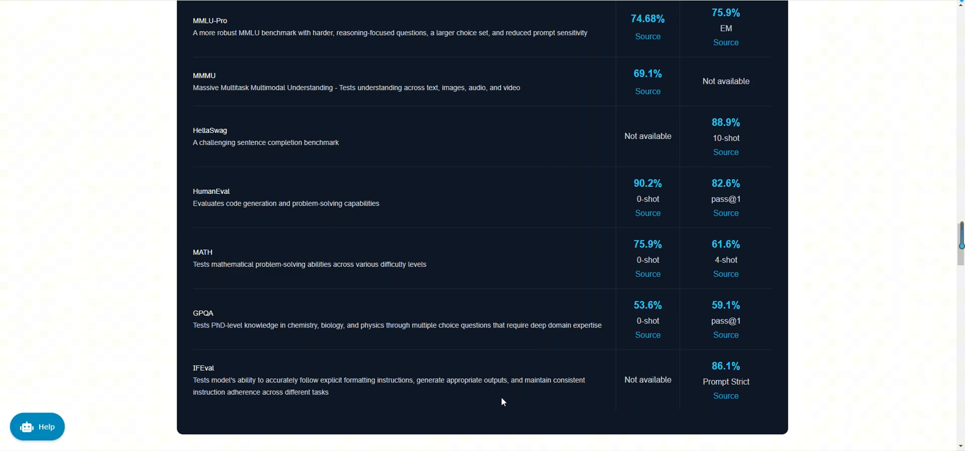
pyautogui.moveTo(521, 408)
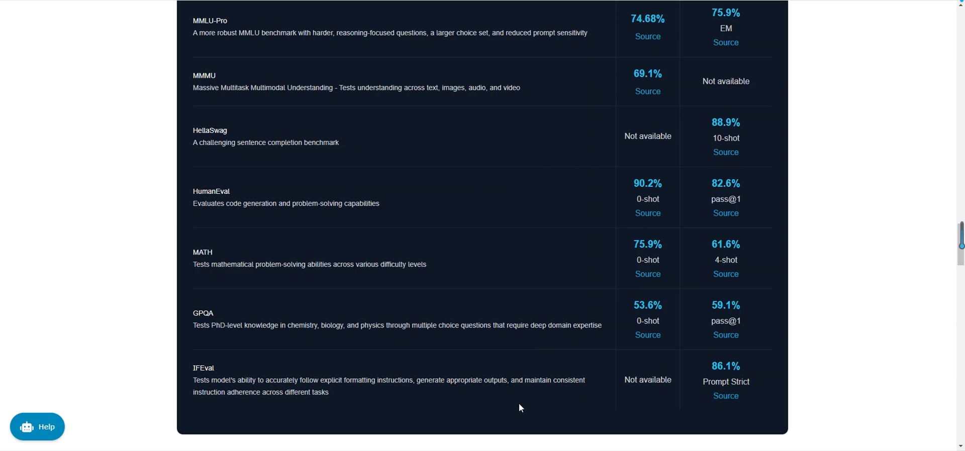
pyautogui.moveTo(574, 408)
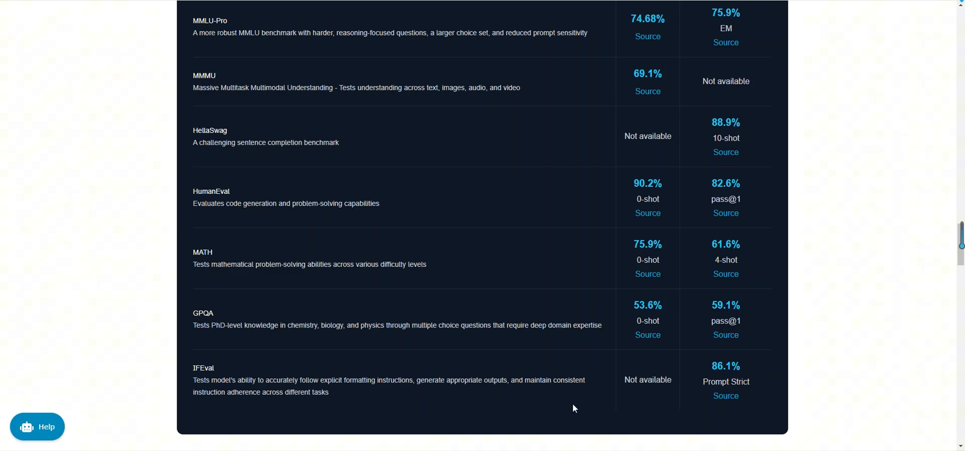
pyautogui.moveTo(475, 409)
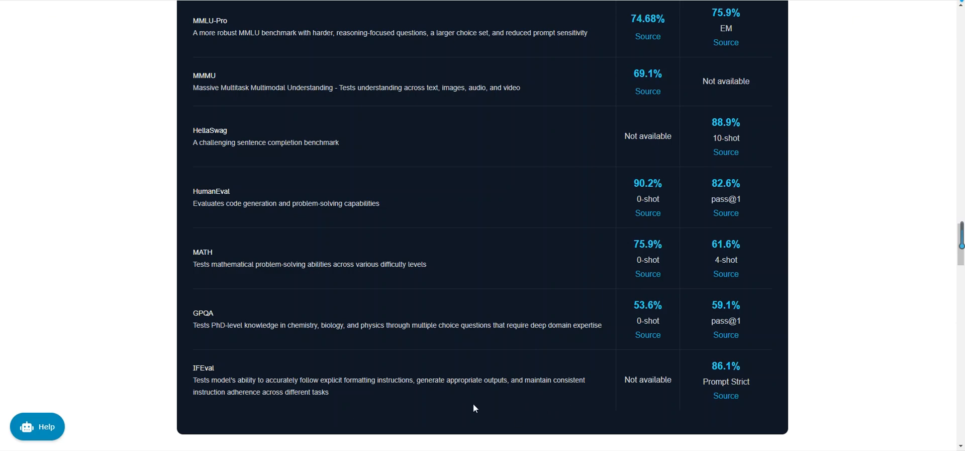
pyautogui.moveTo(476, 416)
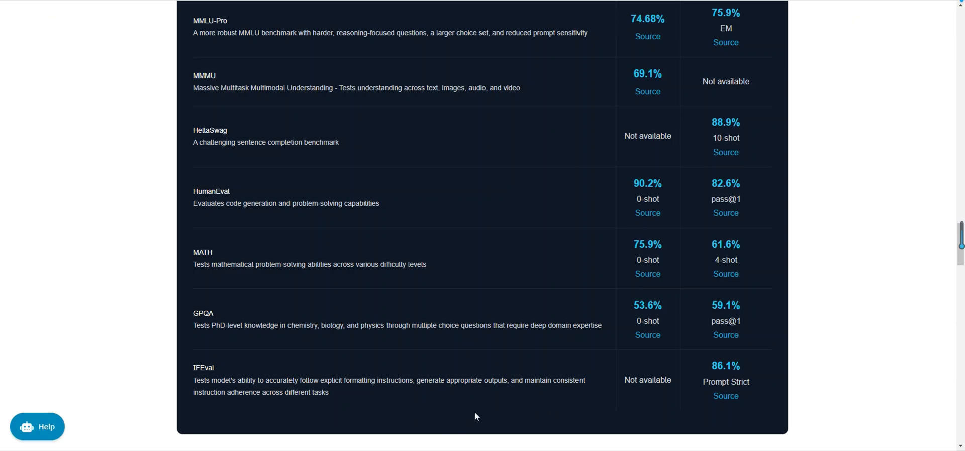
pyautogui.moveTo(512, 418)
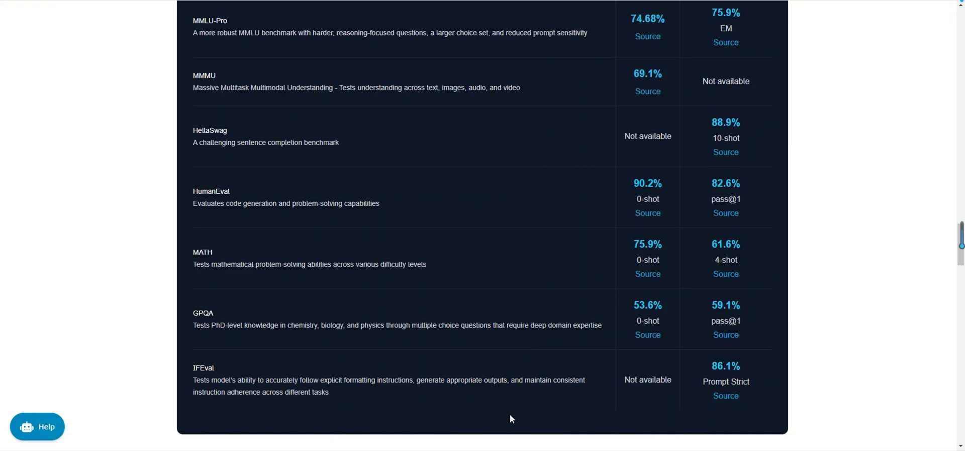
pyautogui.moveTo(474, 421)
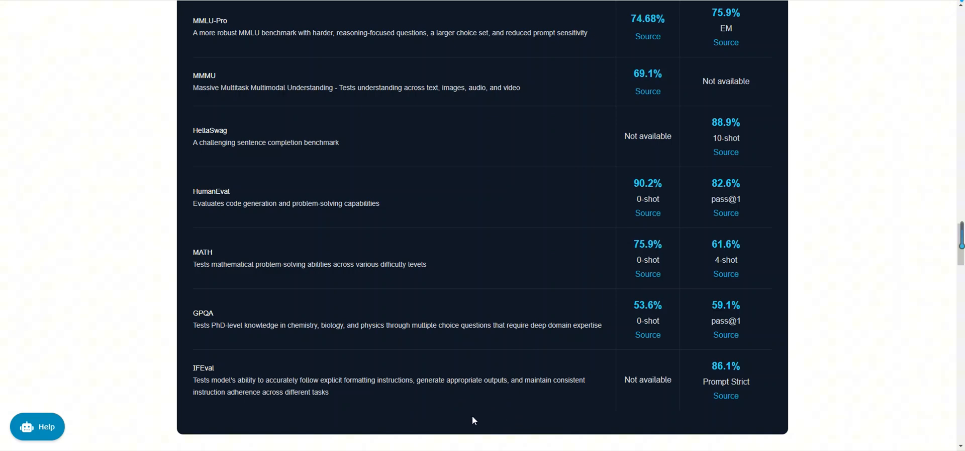
pyautogui.moveTo(495, 421)
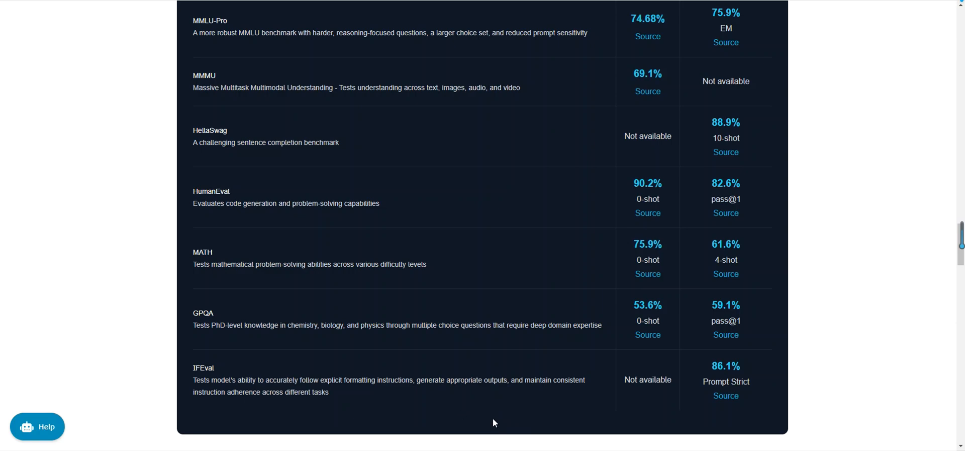
pyautogui.moveTo(607, 400)
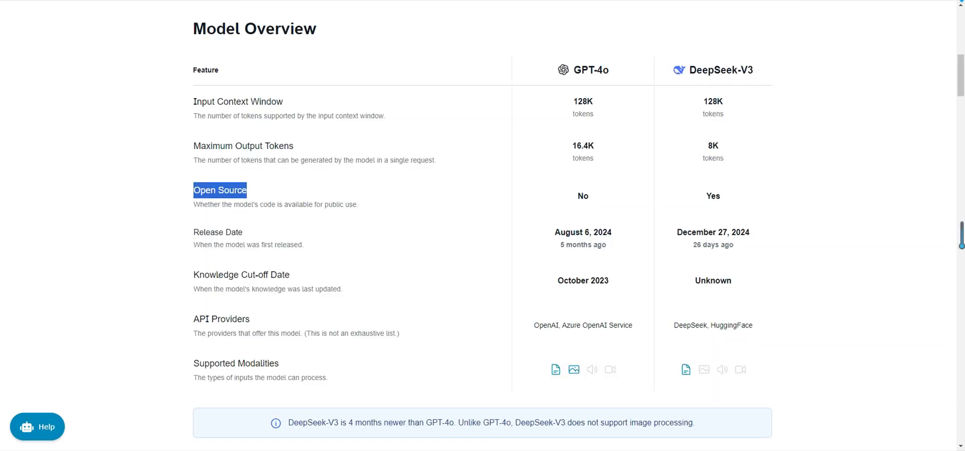
pyautogui.scroll(-3)
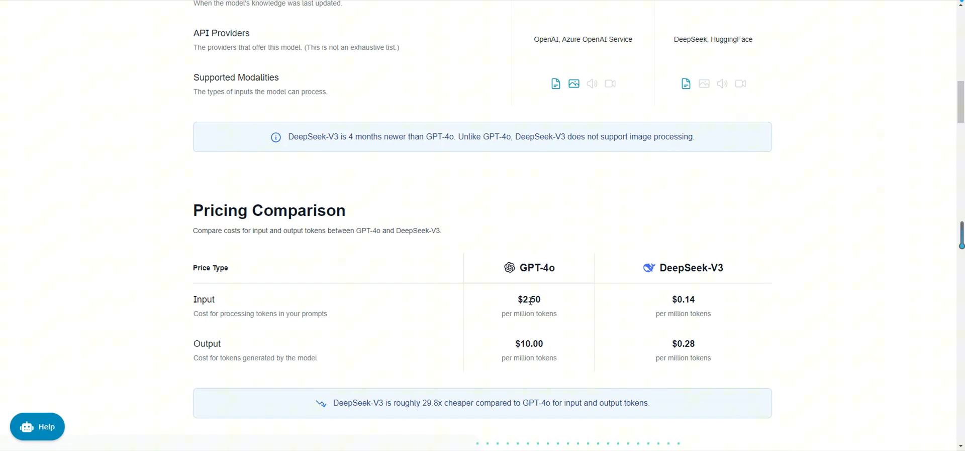
pyautogui.moveTo(547, 311)
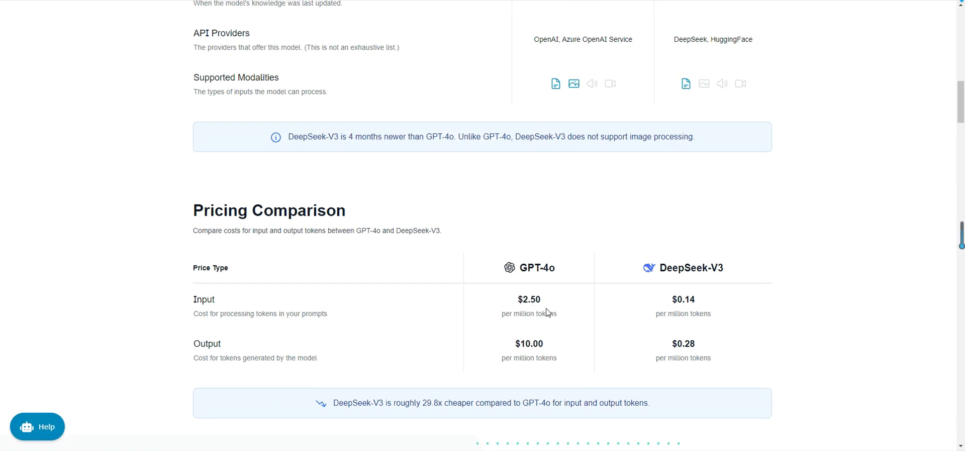
pyautogui.moveTo(697, 295)
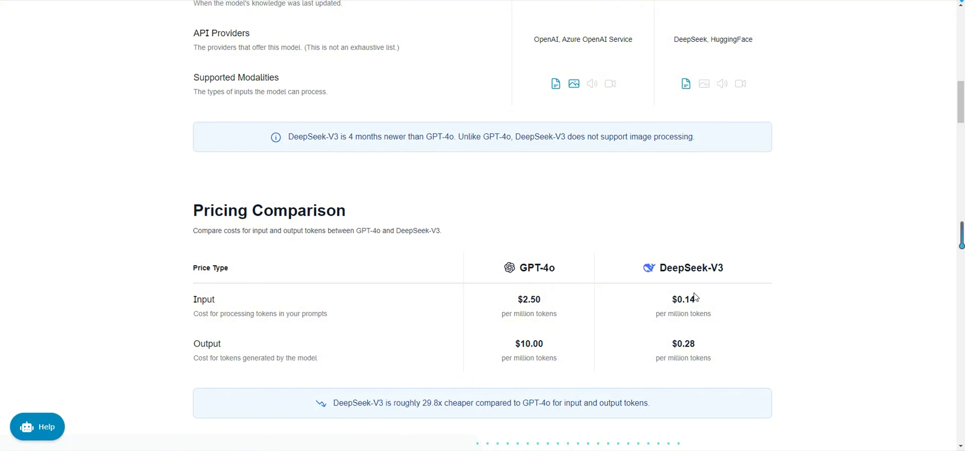
pyautogui.moveTo(657, 304)
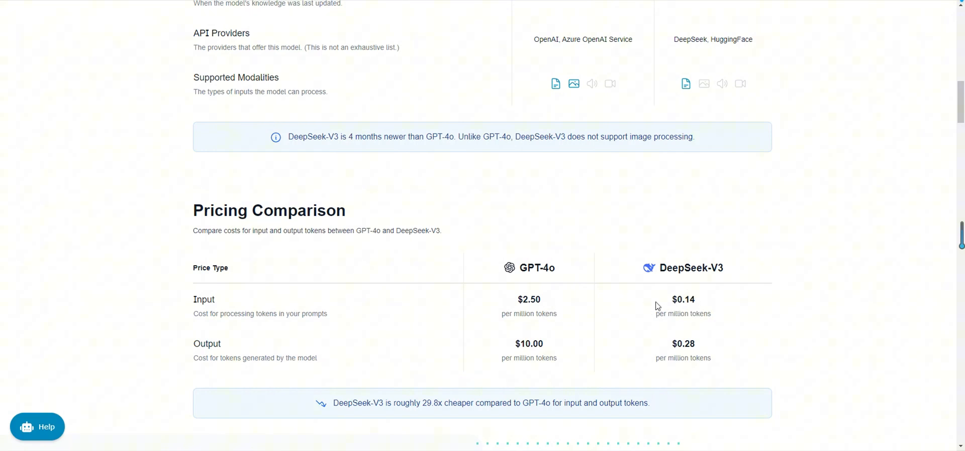
pyautogui.moveTo(703, 304)
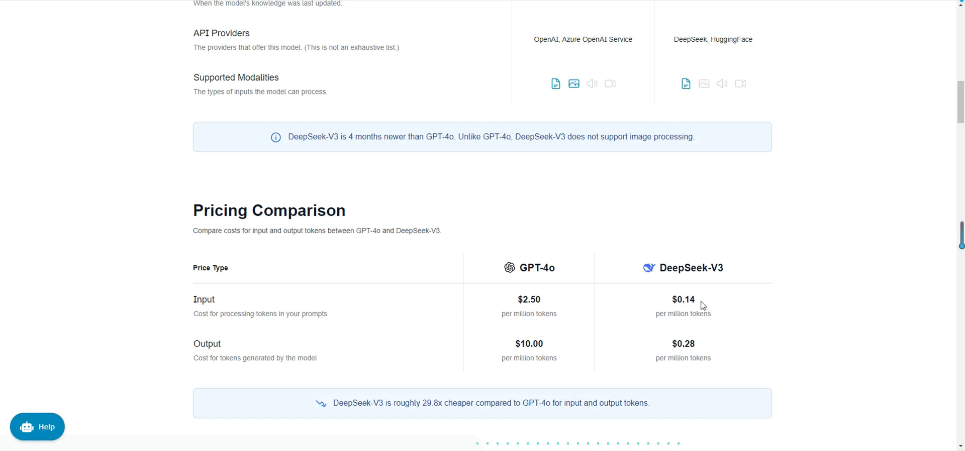
pyautogui.moveTo(612, 339)
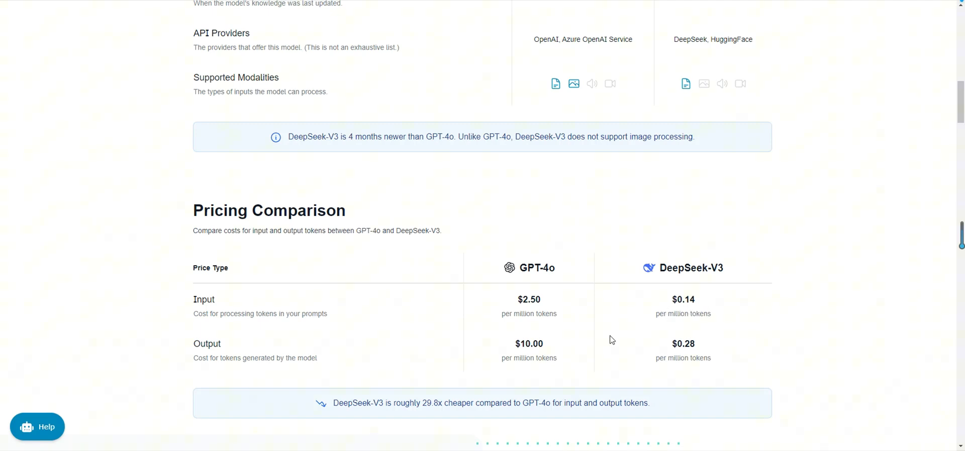
pyautogui.moveTo(646, 359)
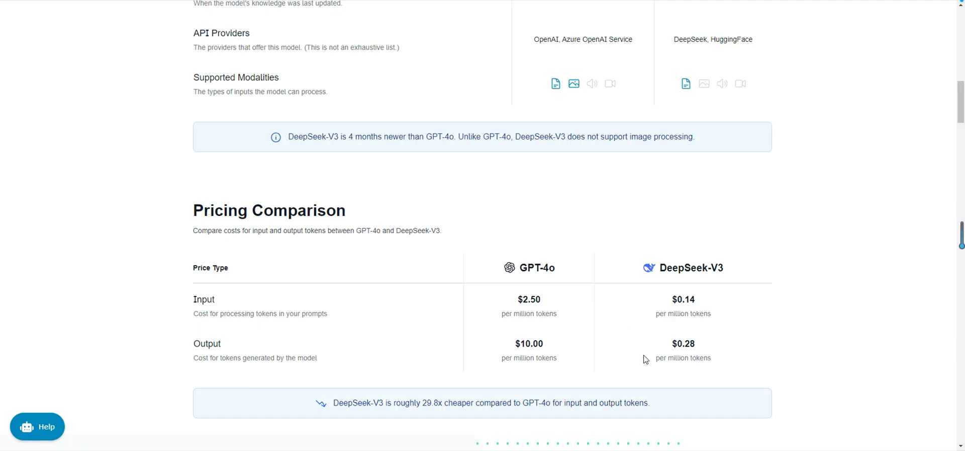
pyautogui.moveTo(634, 364)
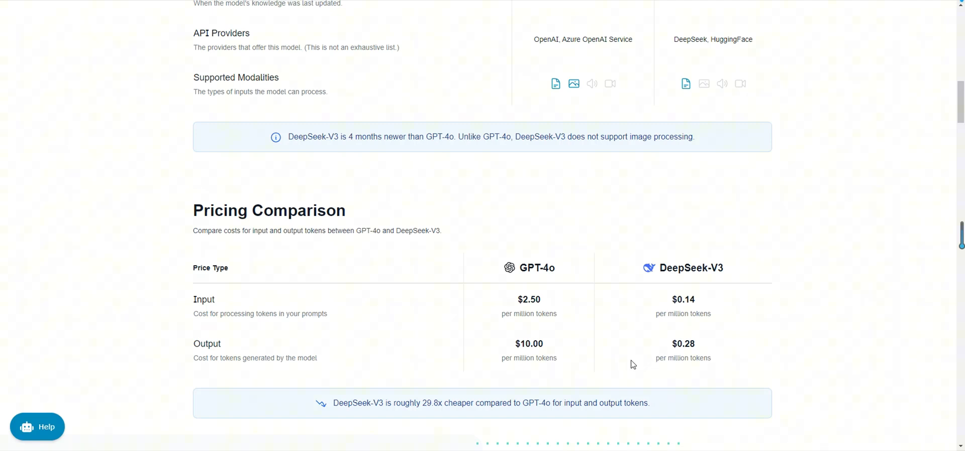
pyautogui.moveTo(611, 369)
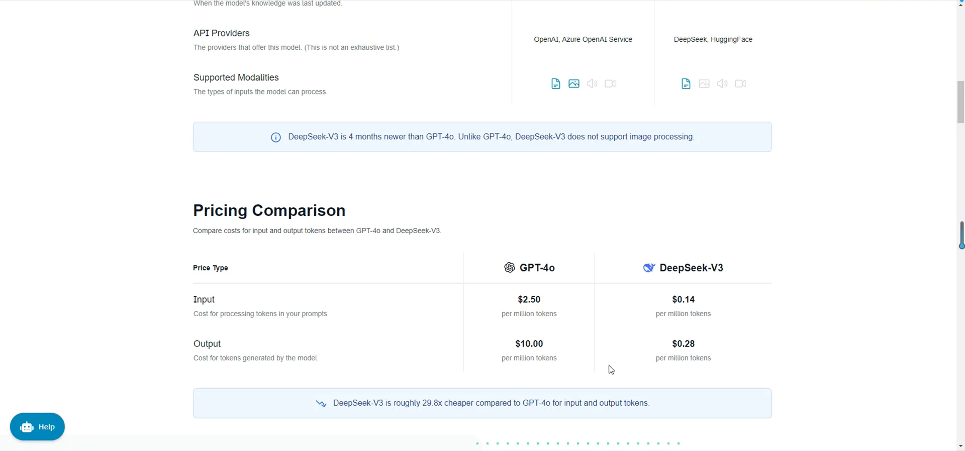
pyautogui.moveTo(591, 355)
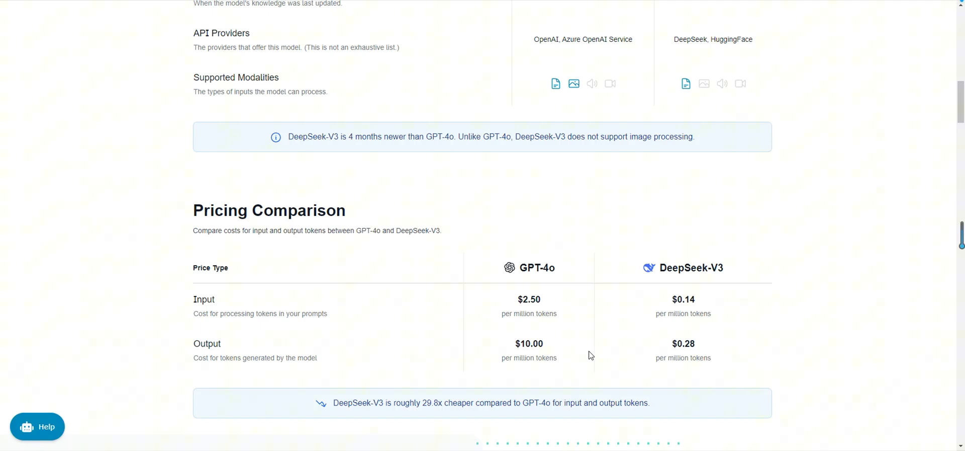
pyautogui.moveTo(621, 343)
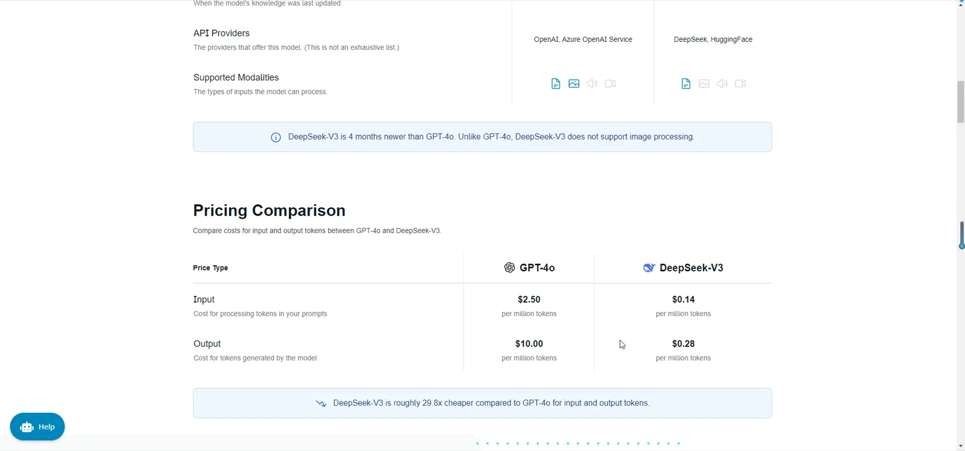
pyautogui.moveTo(694, 357)
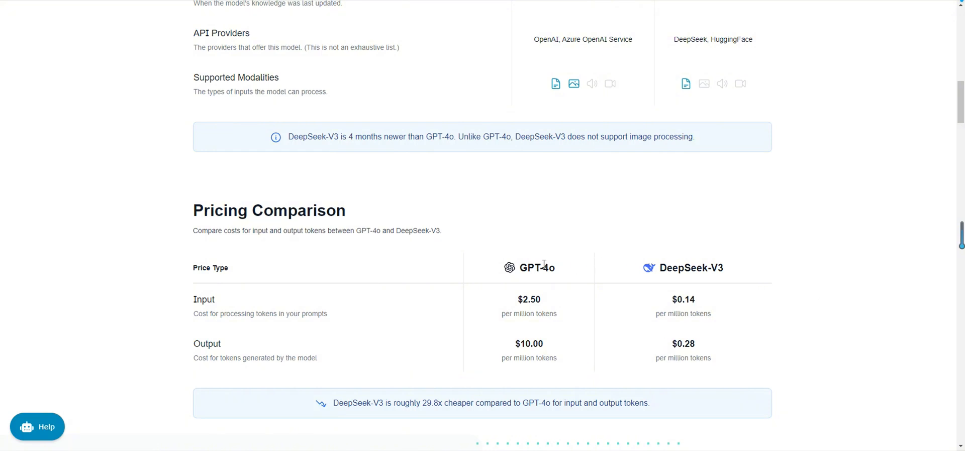
pyautogui.moveTo(645, 263)
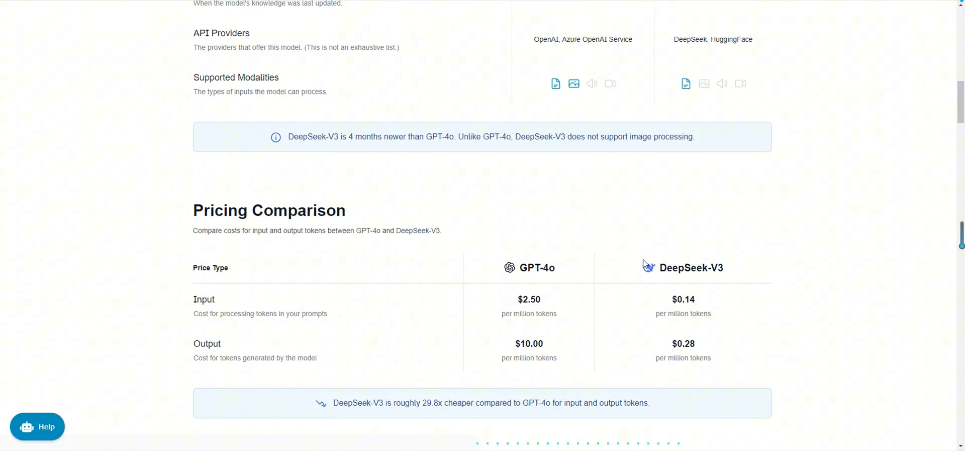
pyautogui.moveTo(600, 272)
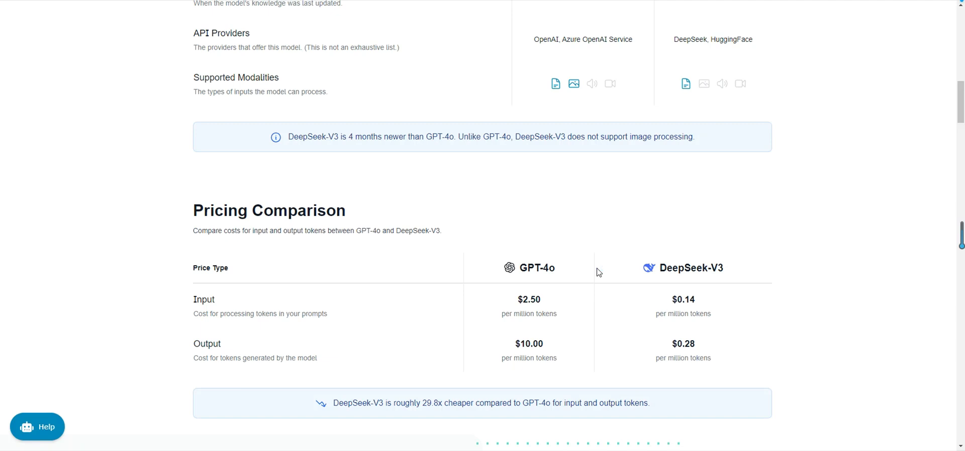
pyautogui.moveTo(561, 235)
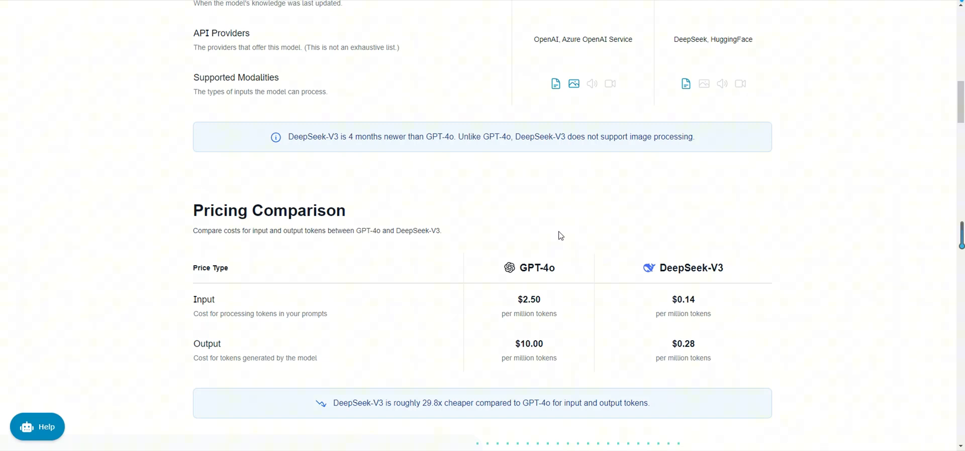
pyautogui.moveTo(560, 301)
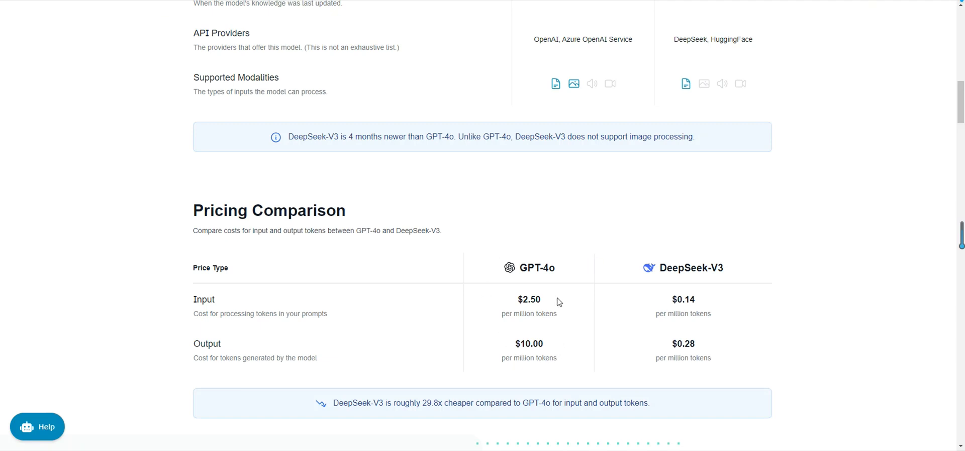
pyautogui.moveTo(501, 315)
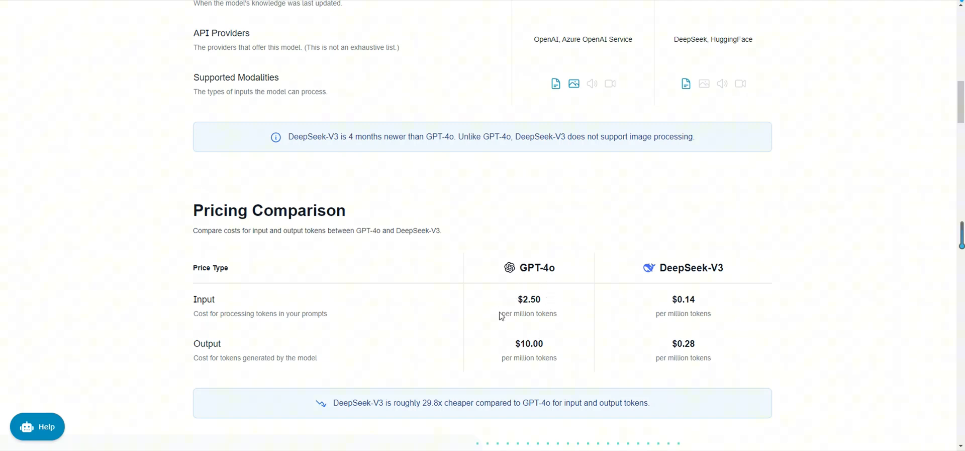
pyautogui.moveTo(565, 316)
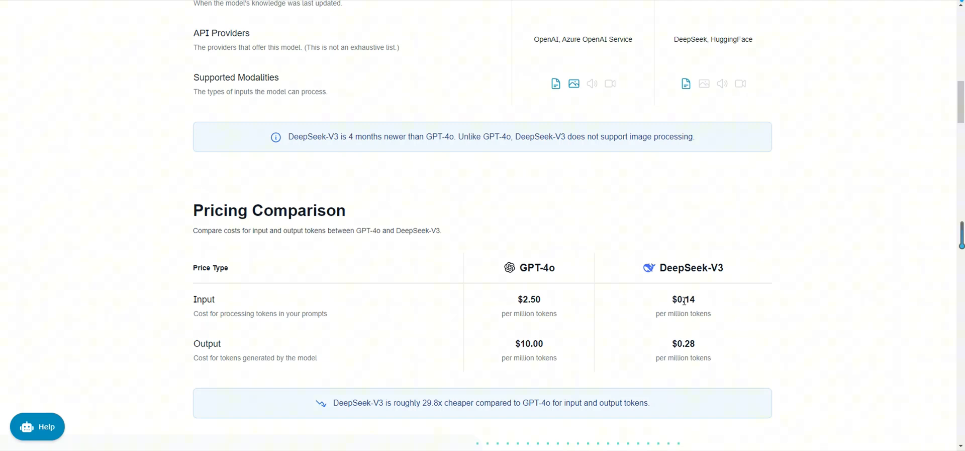
pyautogui.moveTo(709, 288)
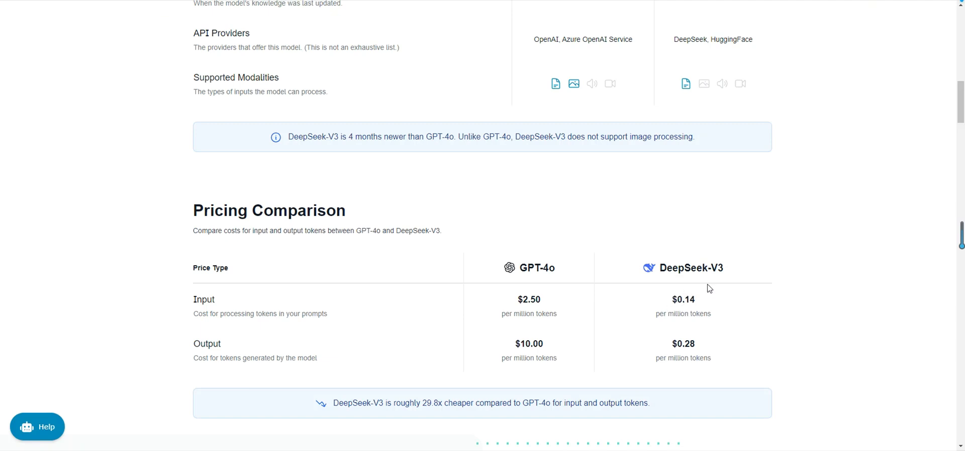
pyautogui.moveTo(743, 339)
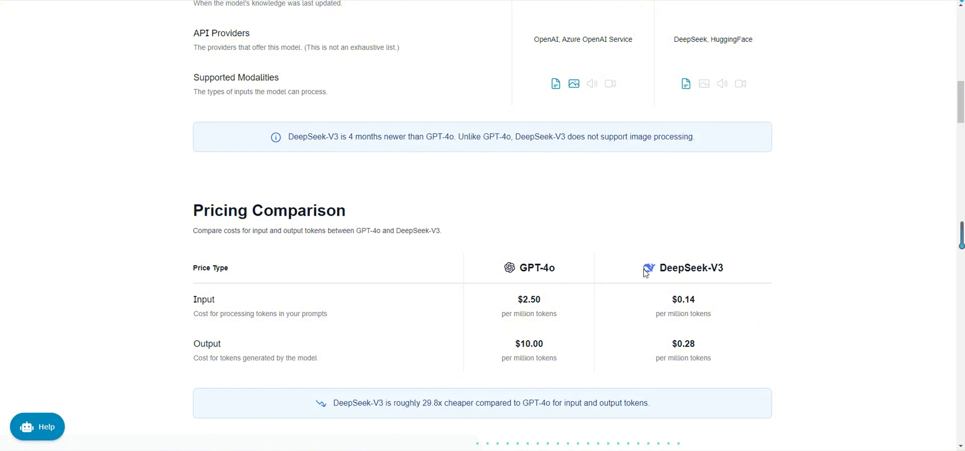
pyautogui.moveTo(705, 353)
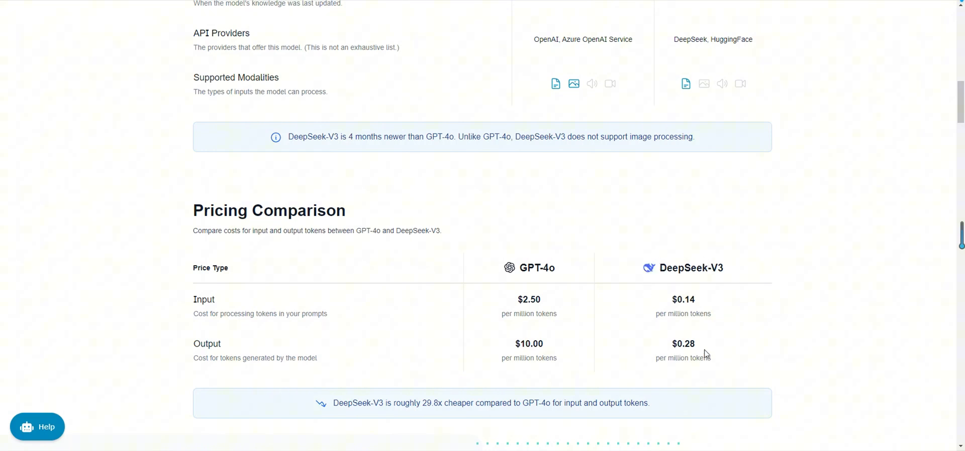
pyautogui.moveTo(717, 368)
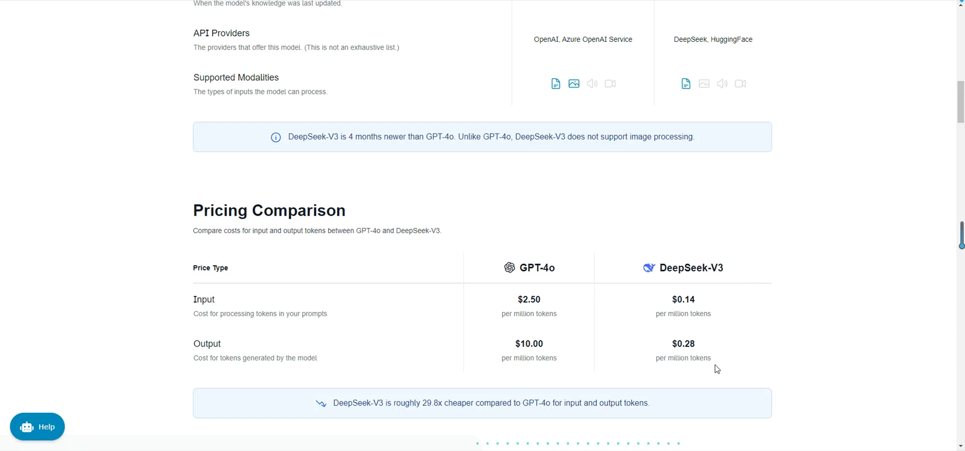
pyautogui.moveTo(664, 367)
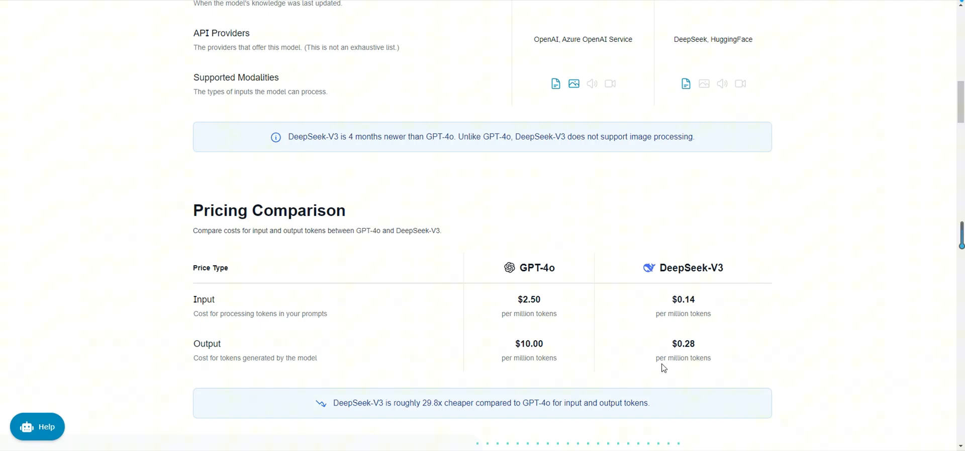
pyautogui.moveTo(671, 366)
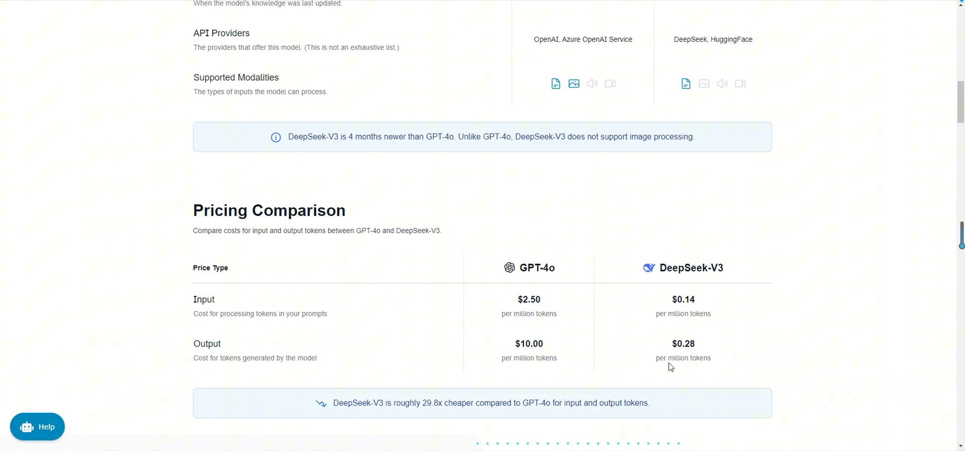
pyautogui.moveTo(650, 365)
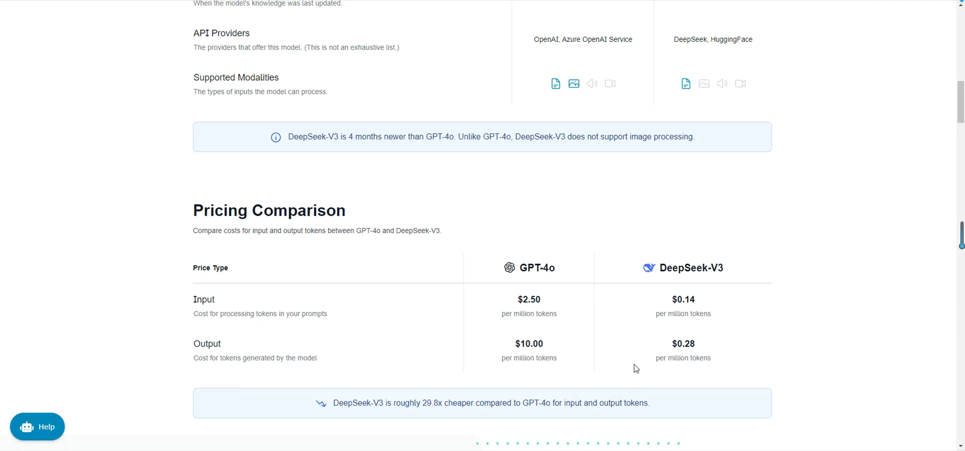
pyautogui.moveTo(689, 372)
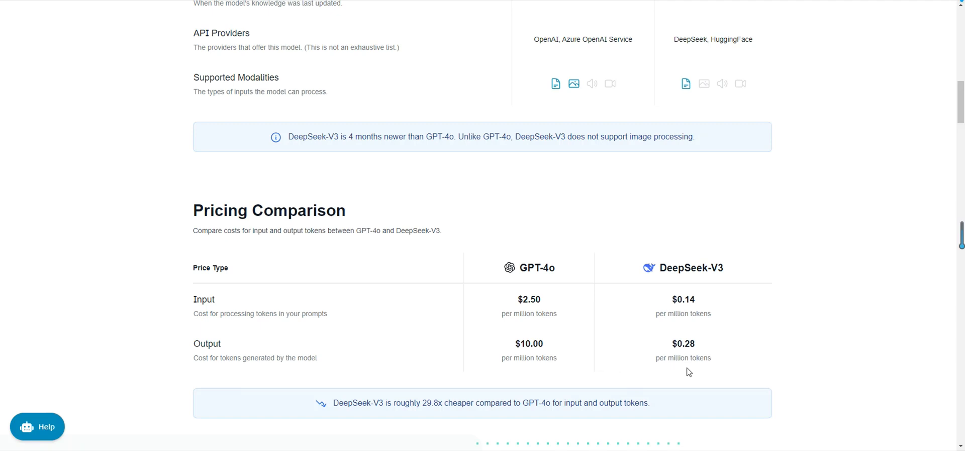
pyautogui.moveTo(692, 368)
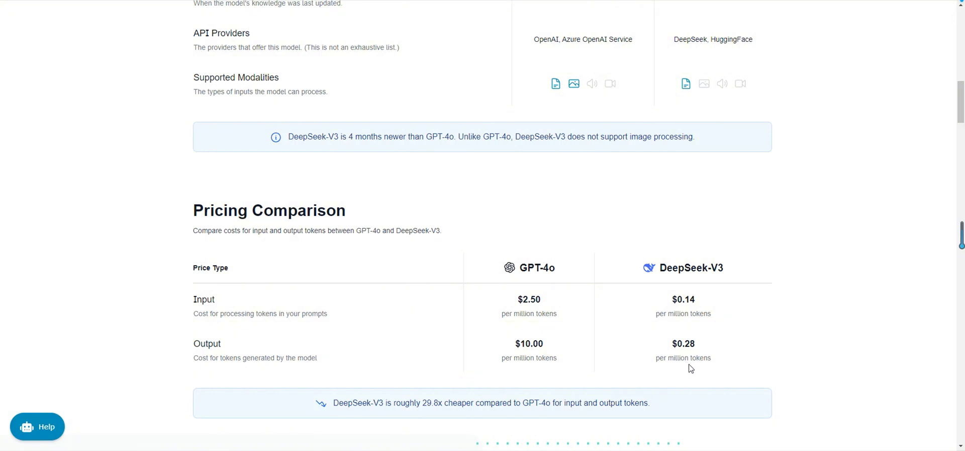
pyautogui.moveTo(726, 367)
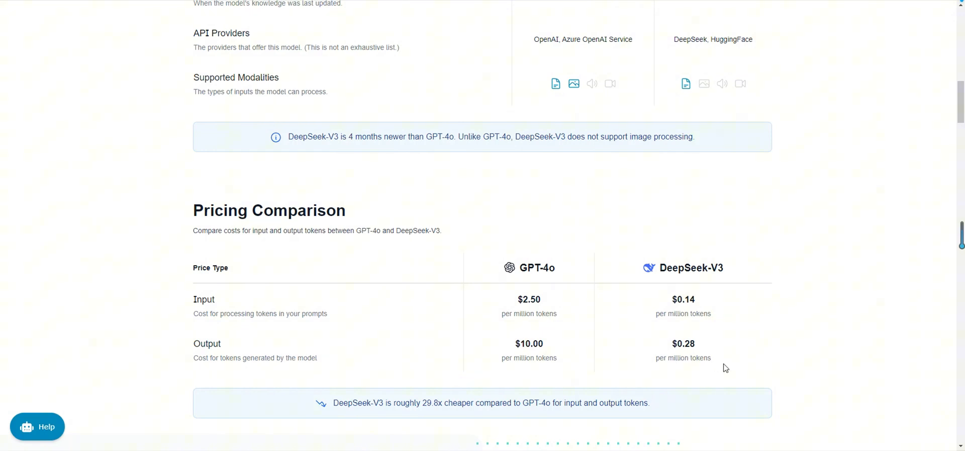
pyautogui.moveTo(769, 376)
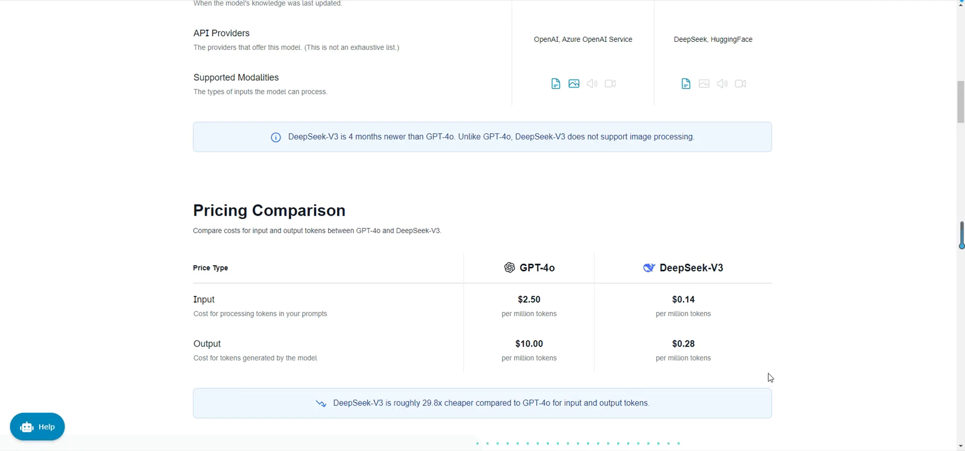
pyautogui.moveTo(764, 373)
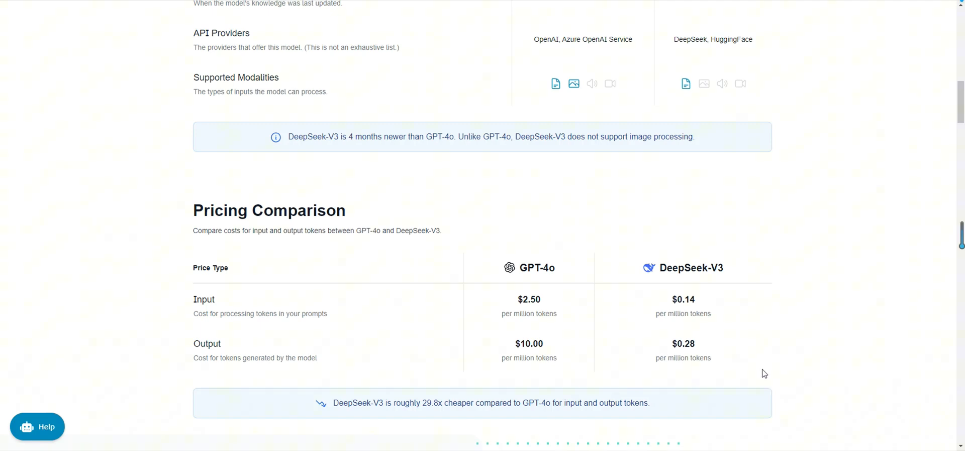
pyautogui.moveTo(788, 364)
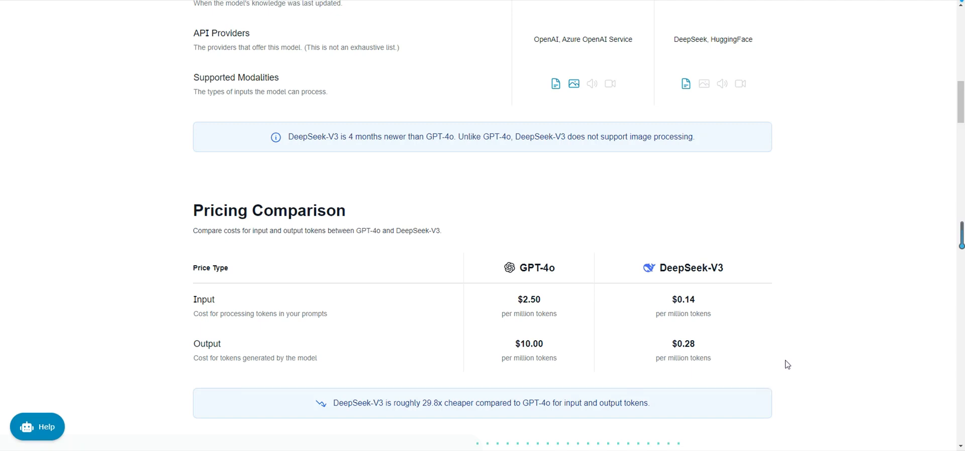
pyautogui.moveTo(889, 295)
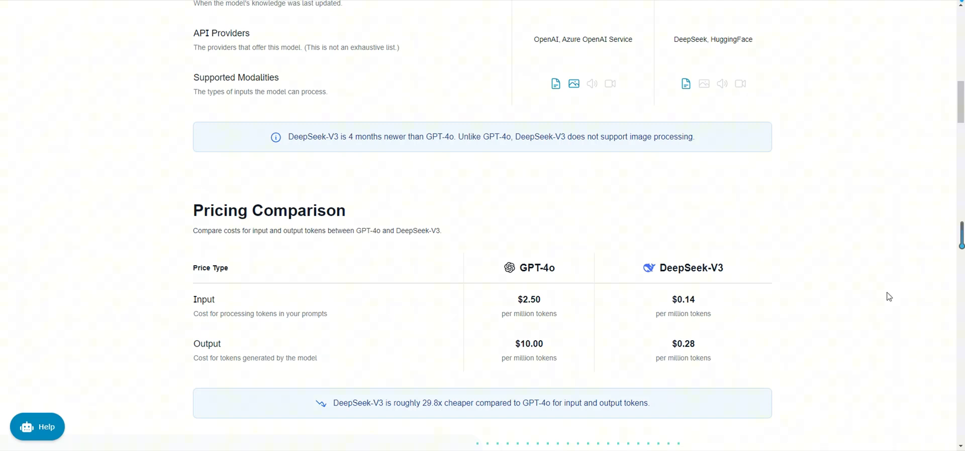